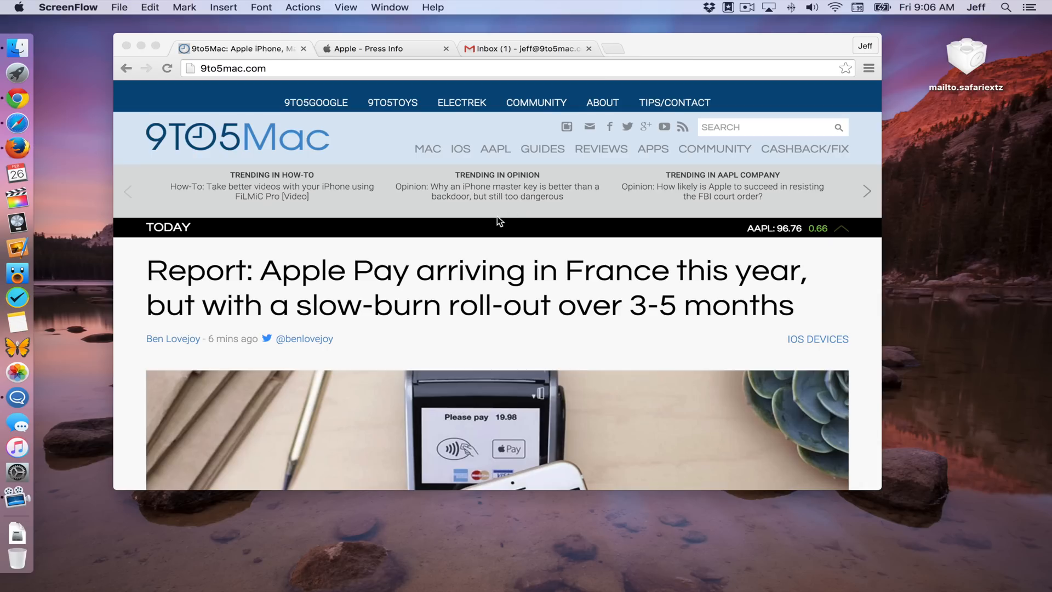
pyautogui.moveTo(496, 223)
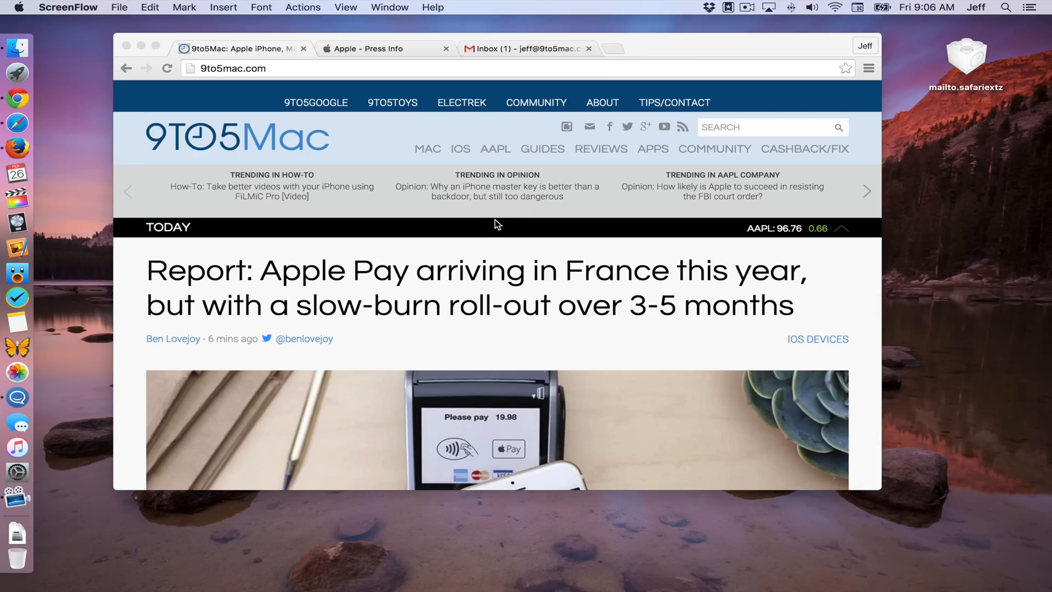
# - Switch Chrome from the 9to5Mac article to the Apple Press Info tab
pyautogui.click(366, 48)
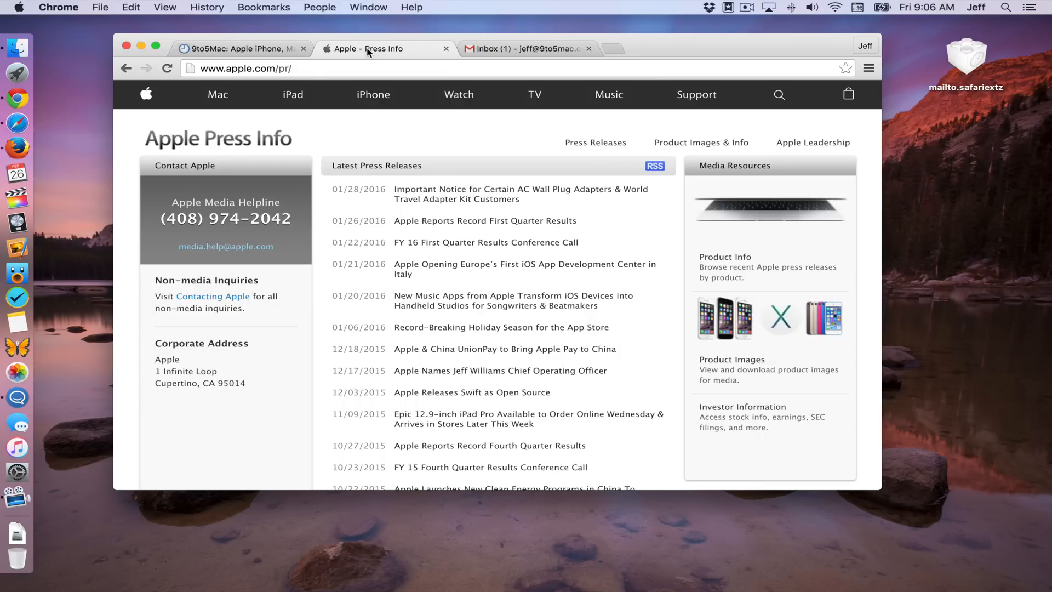
pyautogui.moveTo(247, 252)
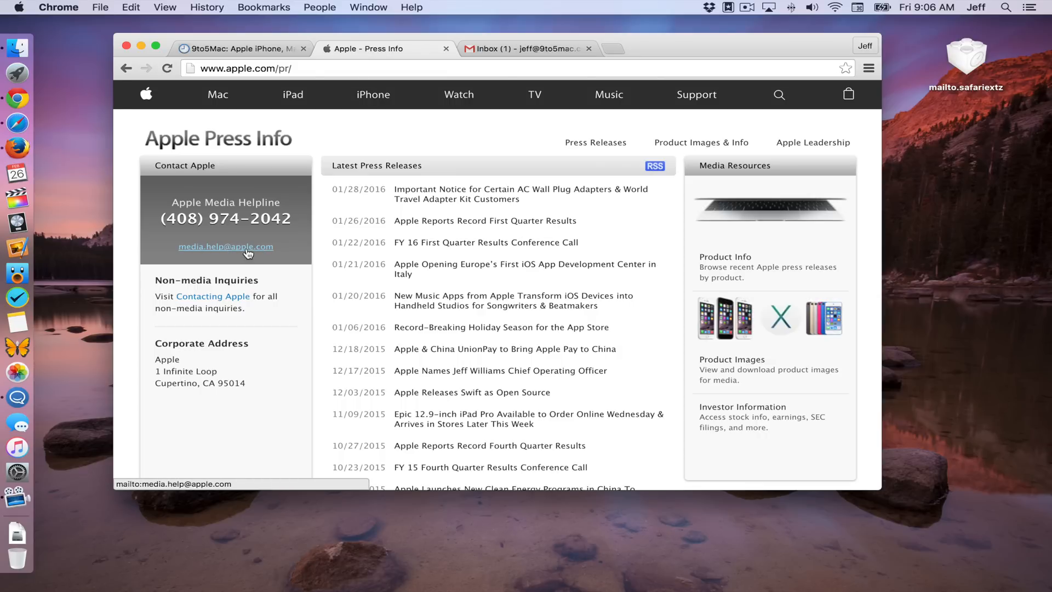
pyautogui.moveTo(247, 252)
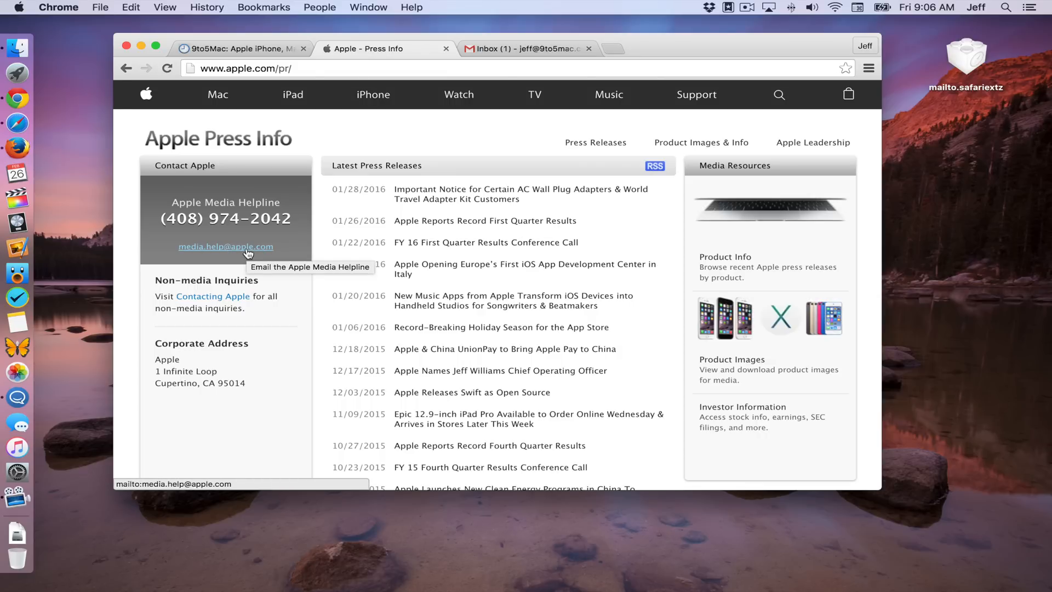
# - Follow the media helpline mailto link, close the resulting Mail draft and quit Mail
pyautogui.click(226, 246)
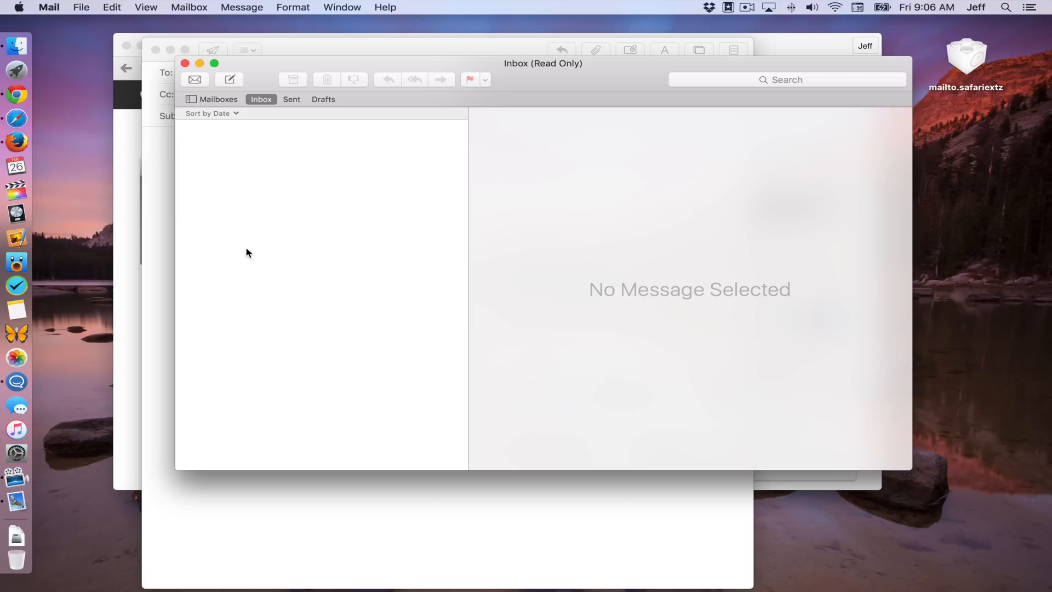
pyautogui.moveTo(237, 506)
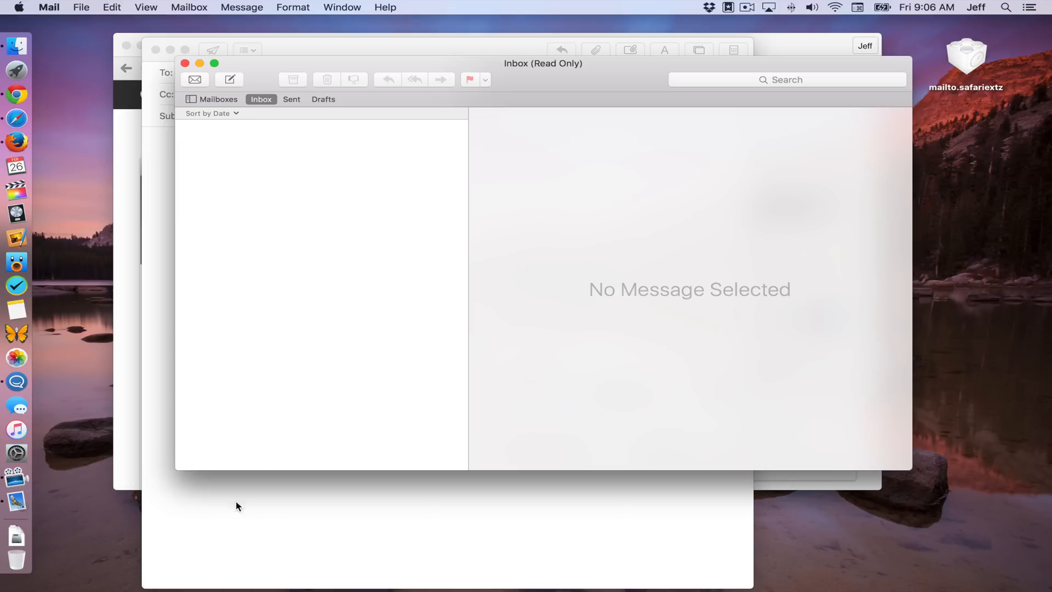
pyautogui.moveTo(532, 79)
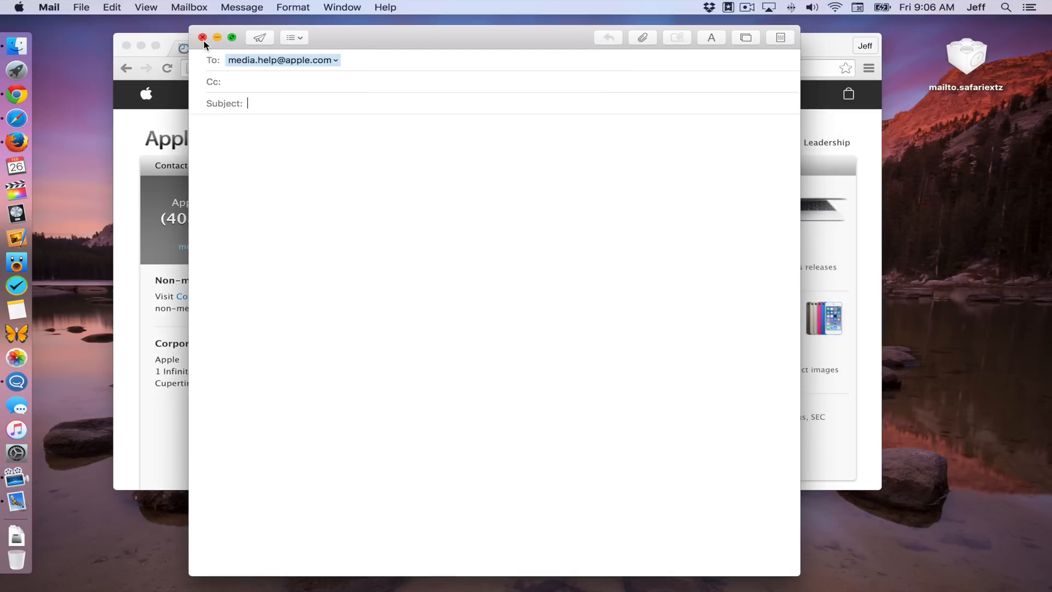
pyautogui.click(202, 37)
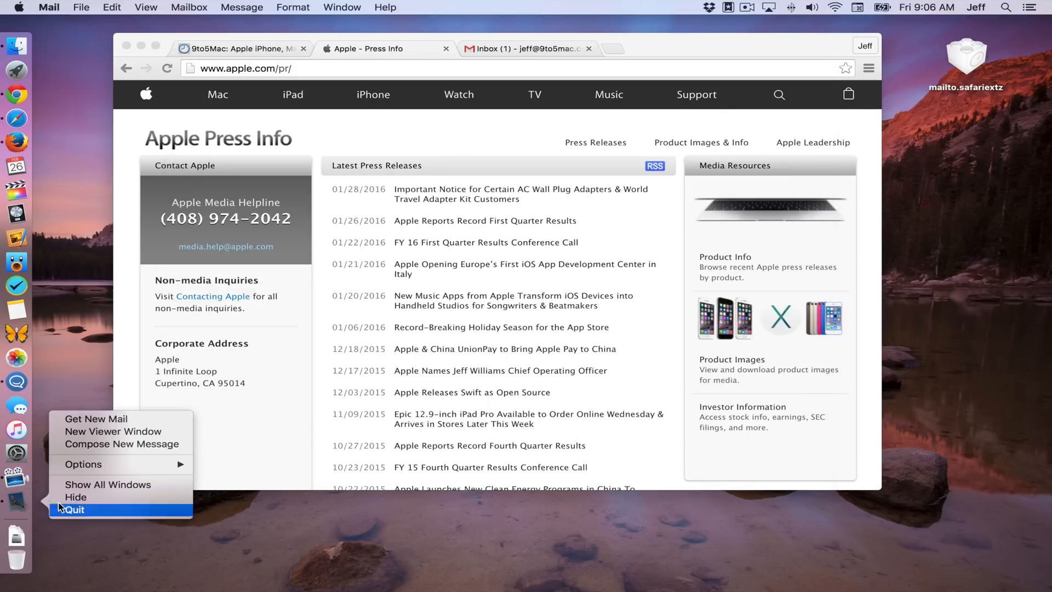
pyautogui.click(75, 509)
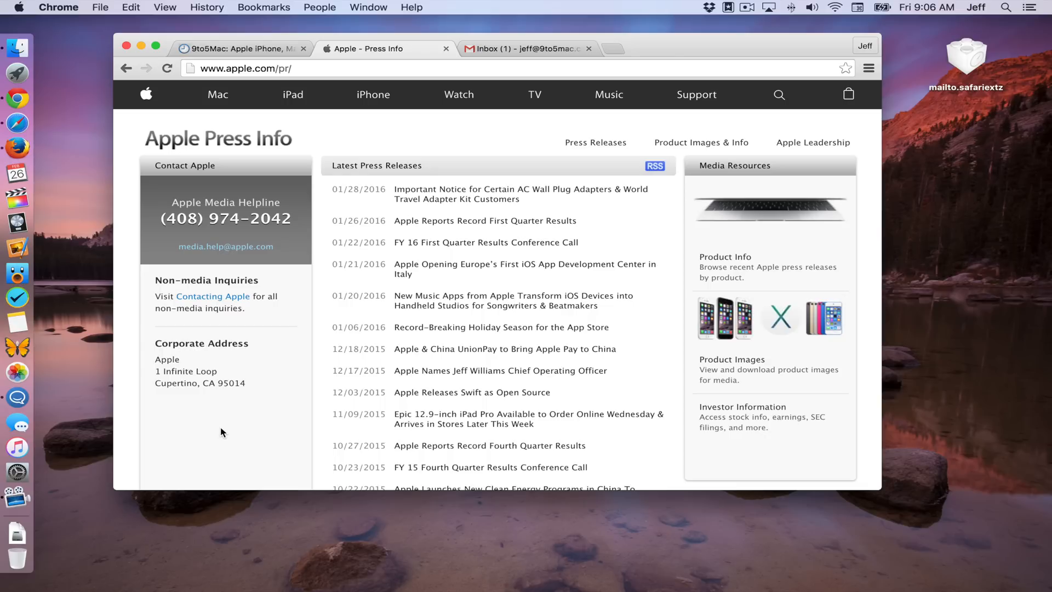
pyautogui.moveTo(254, 274)
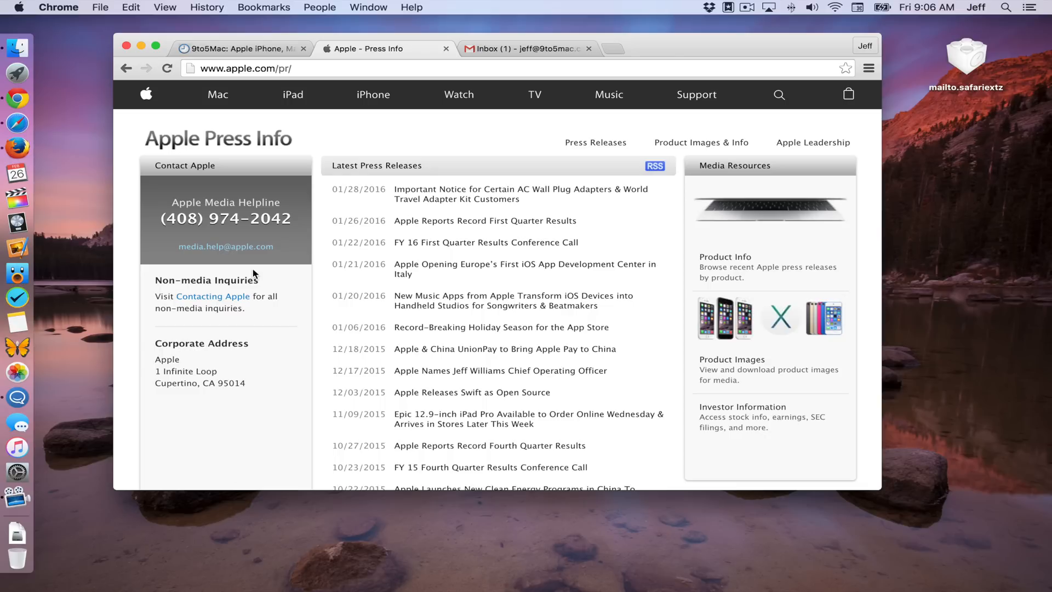
pyautogui.moveTo(263, 259)
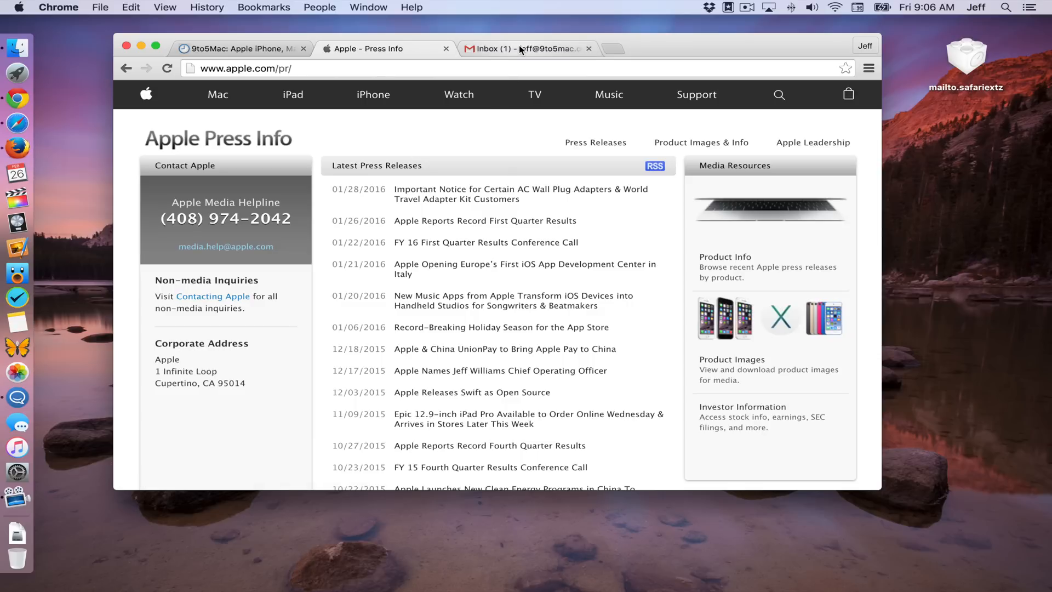
# - From the Gmail inbox tab, allow mail.google.com to handle all email links in Chrome
pyautogui.click(521, 50)
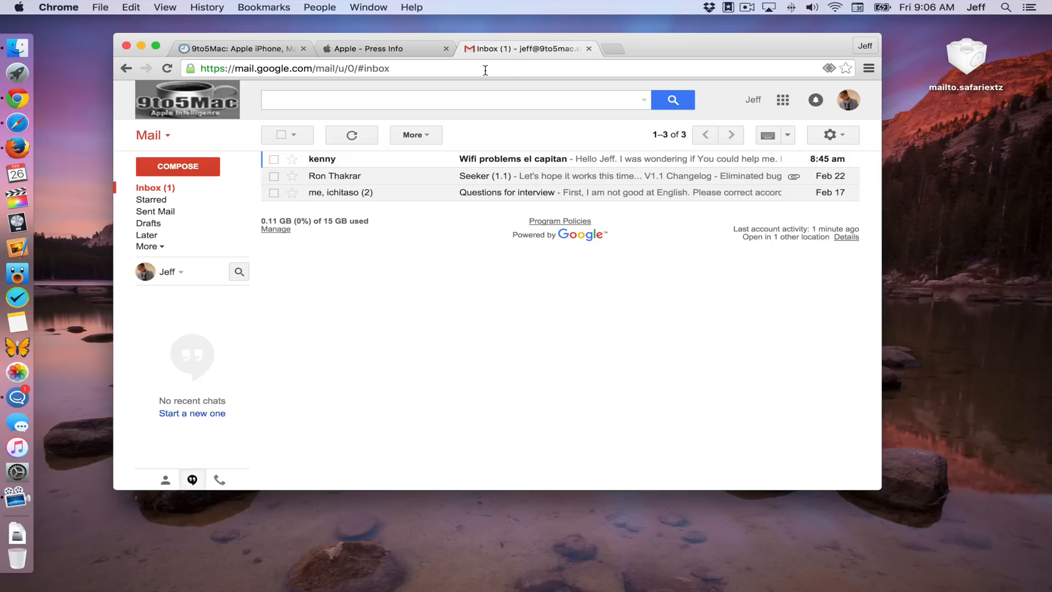
pyautogui.moveTo(831, 71)
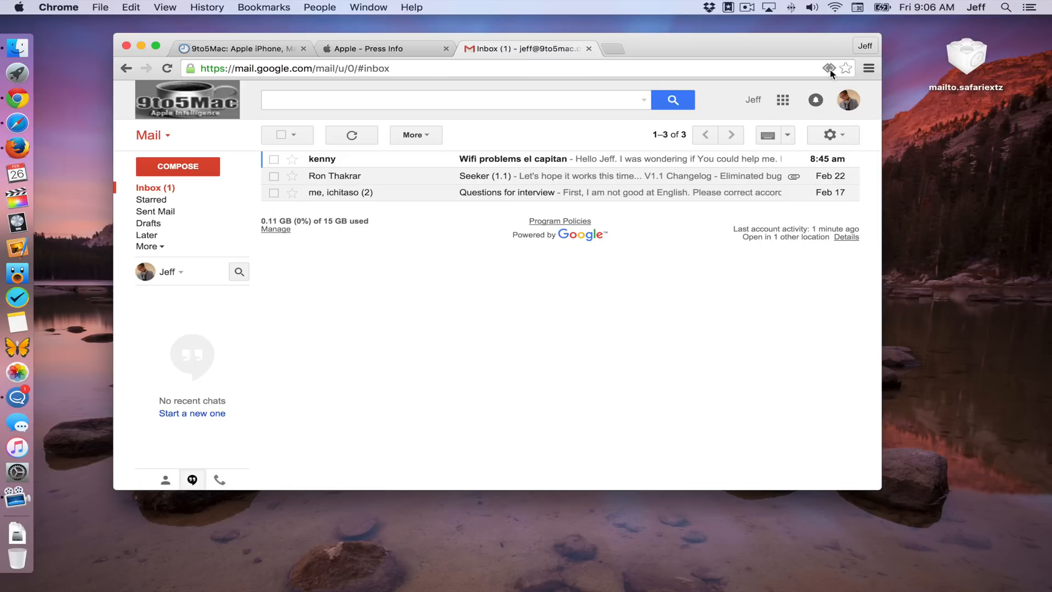
pyautogui.moveTo(828, 68)
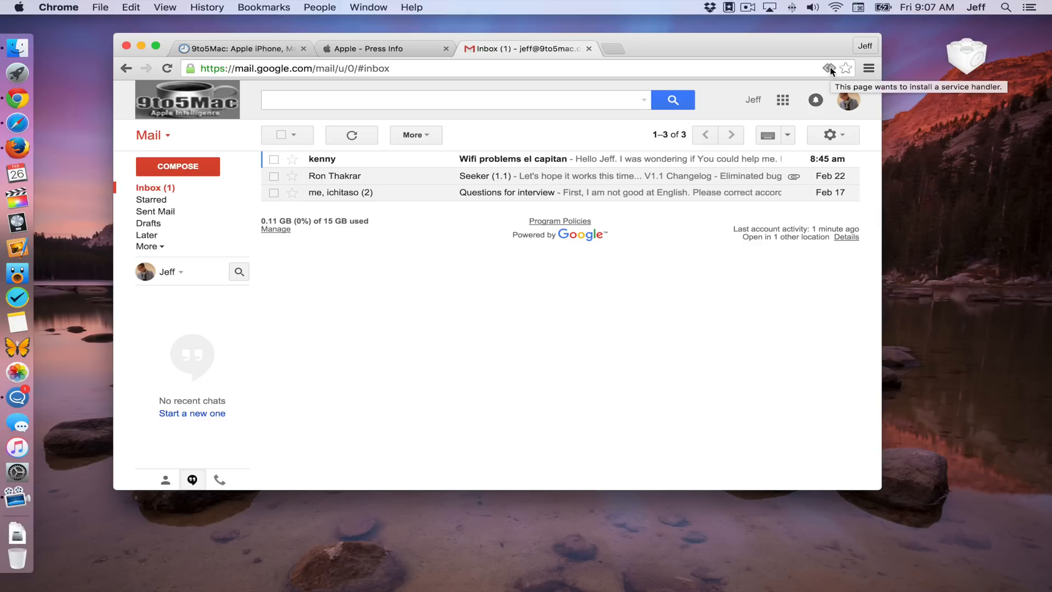
pyautogui.click(827, 68)
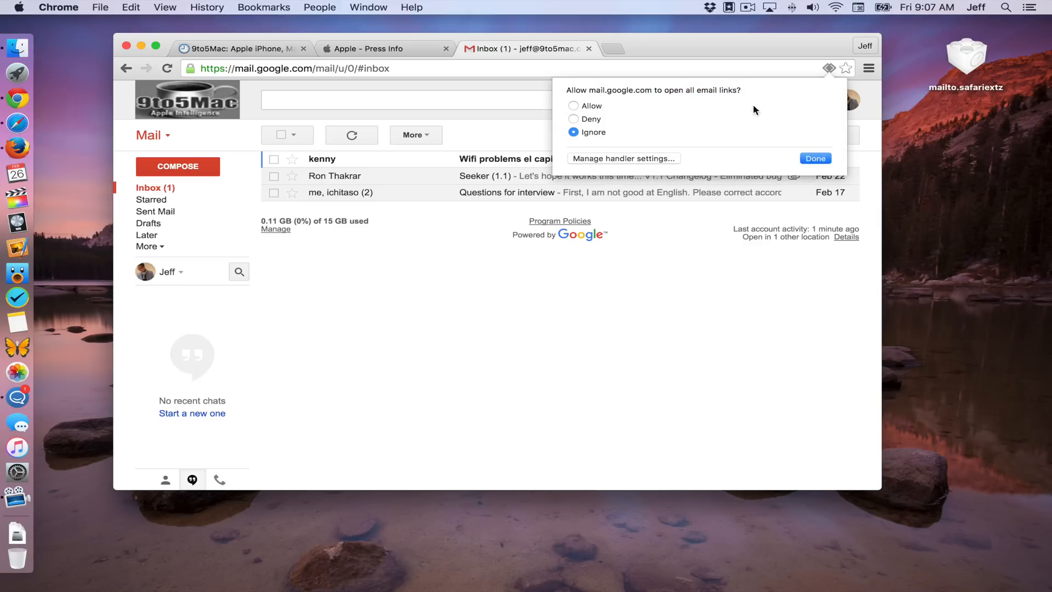
pyautogui.moveTo(677, 96)
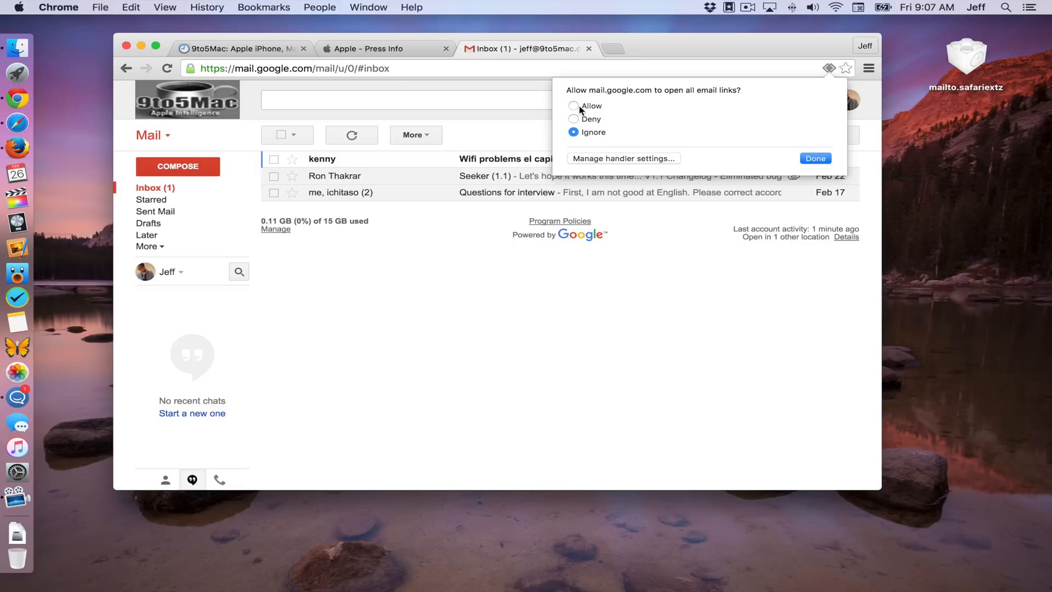
pyautogui.click(574, 107)
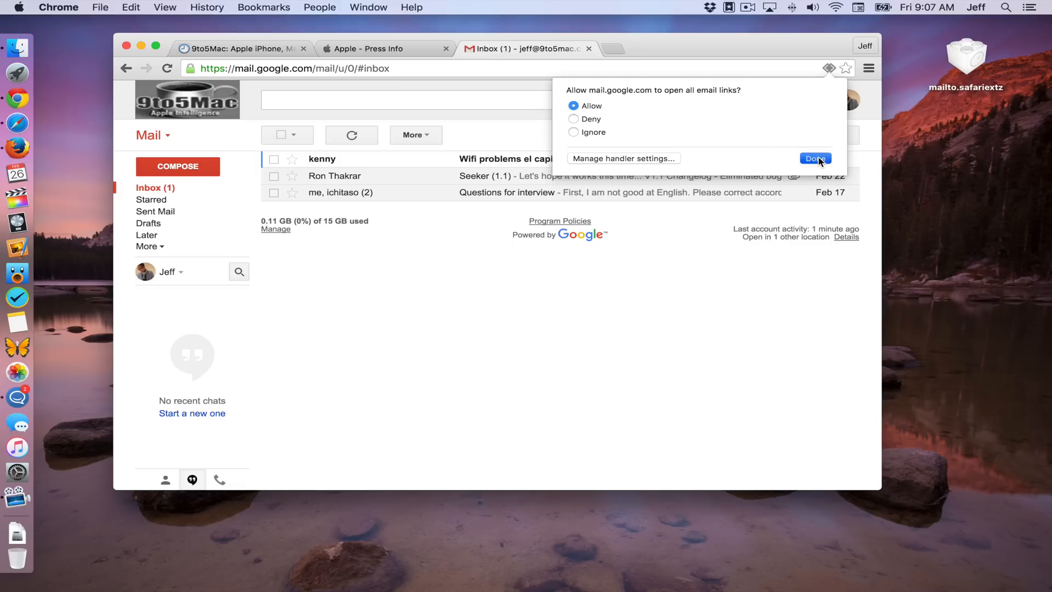
pyautogui.click(815, 157)
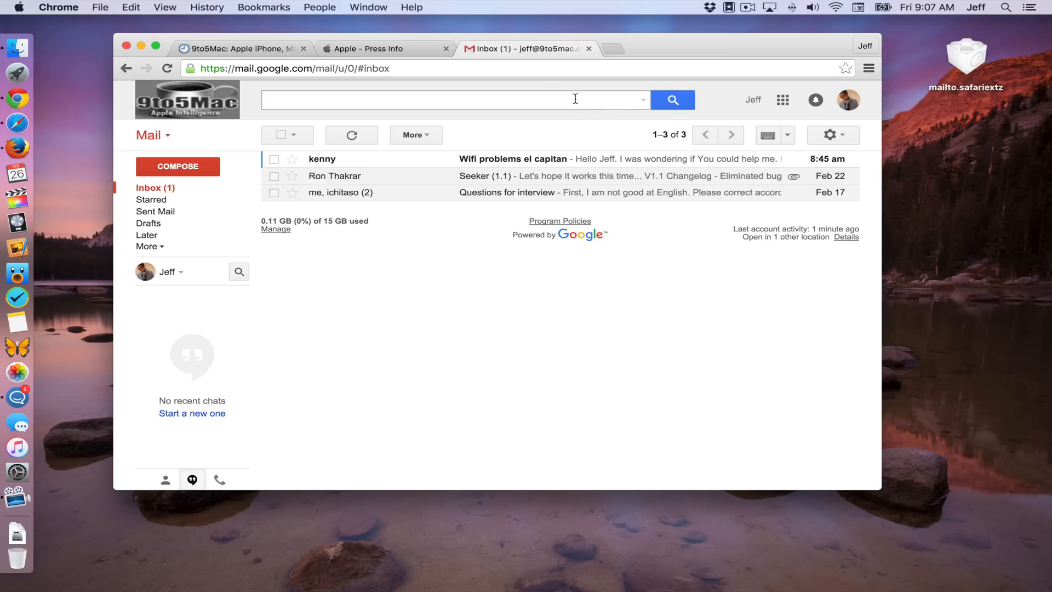
# - Go to chrome://settings/handlers to confirm mail.google.com is the mailto handler
pyautogui.write('ch')
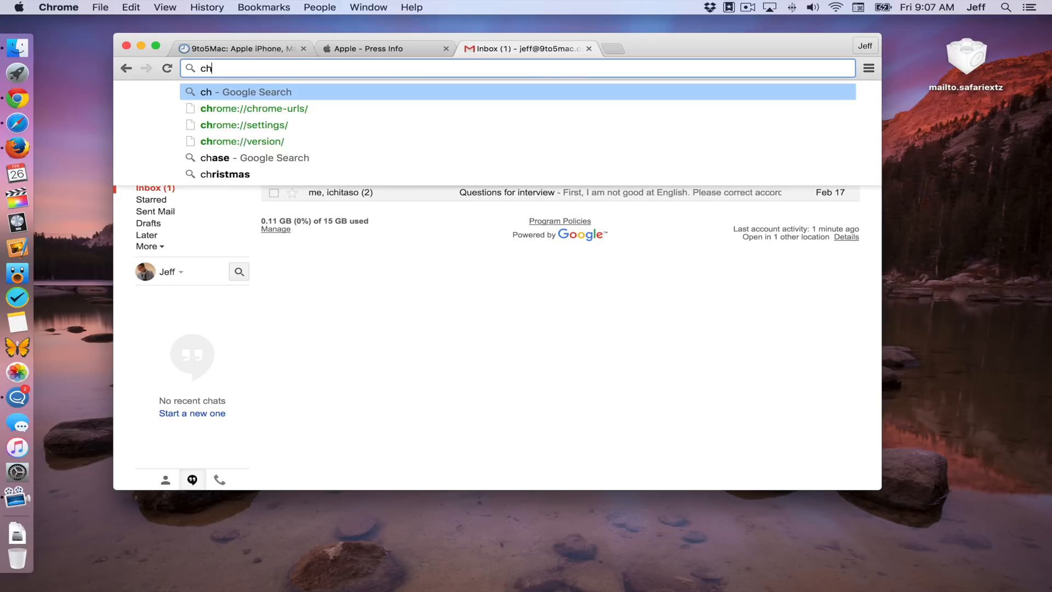
pyautogui.write('chrome://settings/handlers')
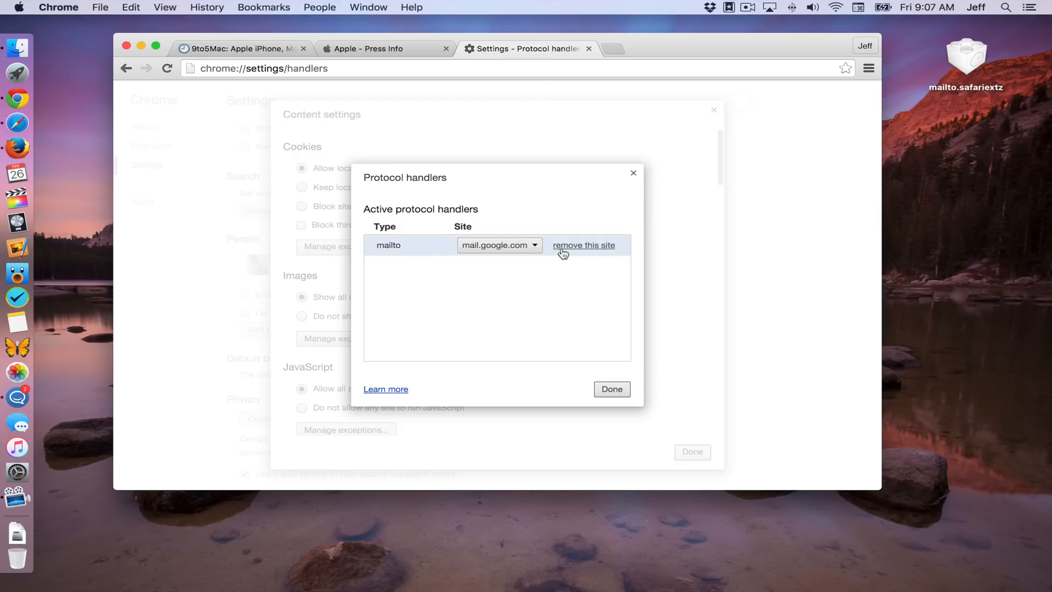
pyautogui.moveTo(585, 246)
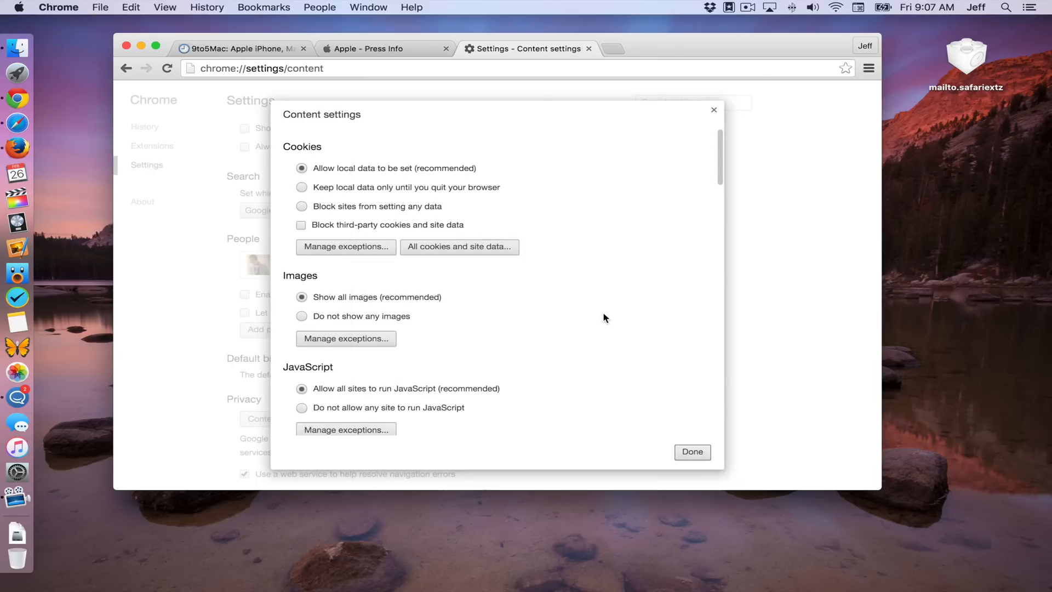
pyautogui.moveTo(601, 52)
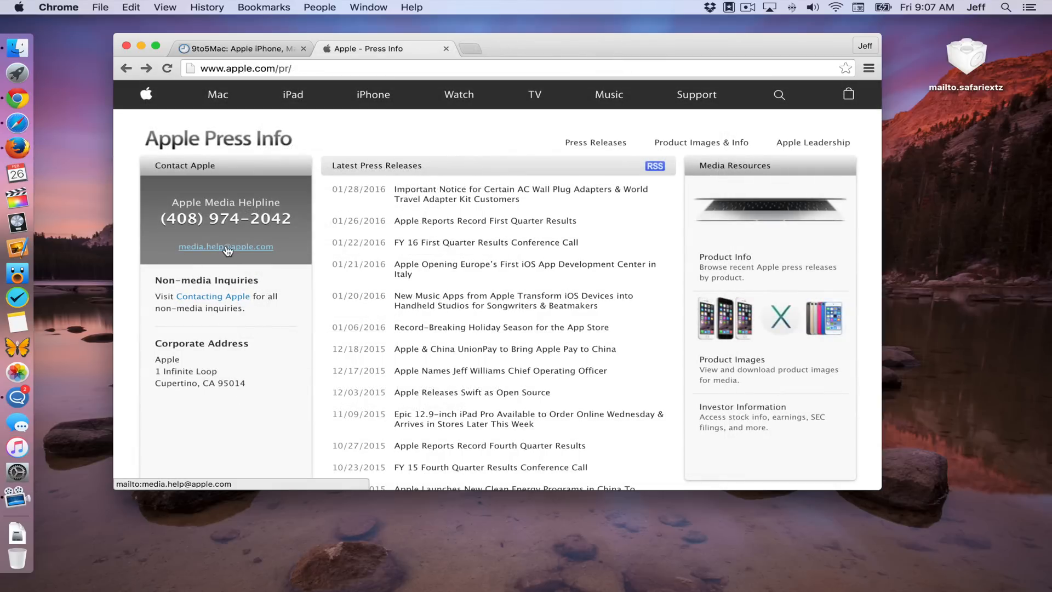
pyautogui.moveTo(224, 255)
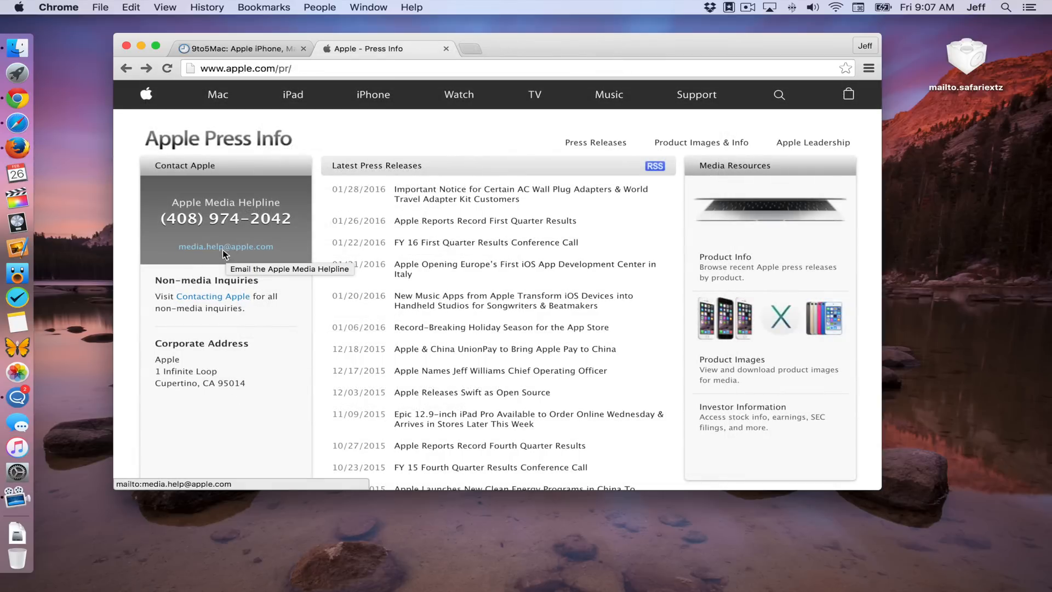
pyautogui.click(226, 246)
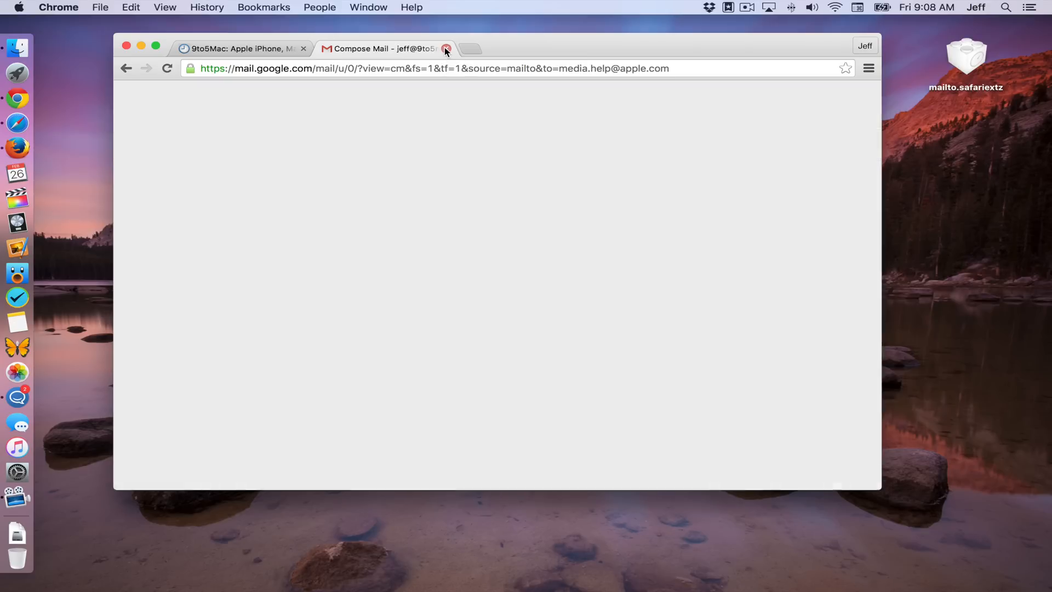
pyautogui.click(446, 50)
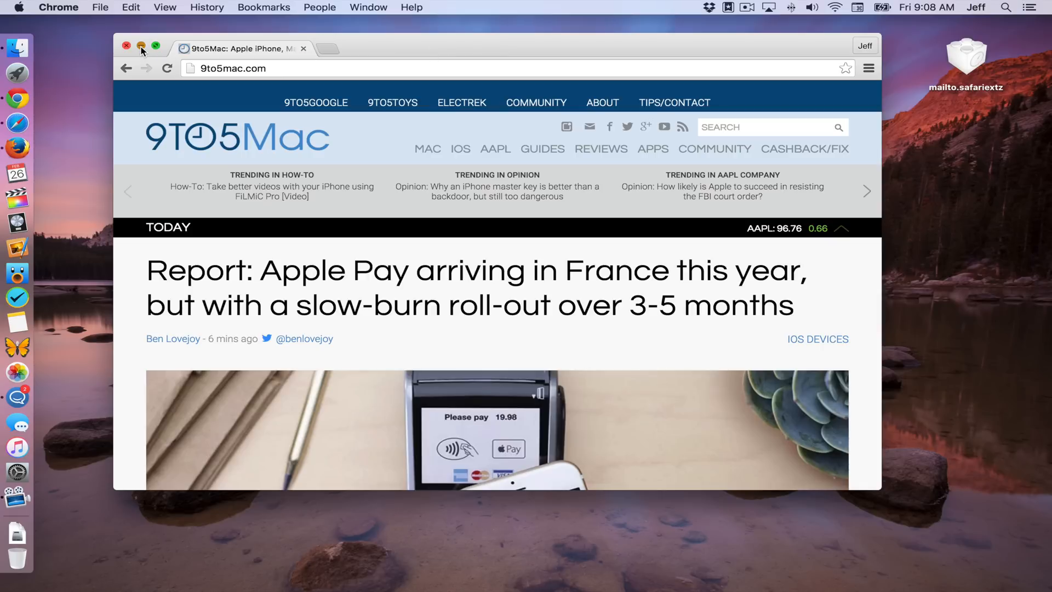
pyautogui.click(127, 46)
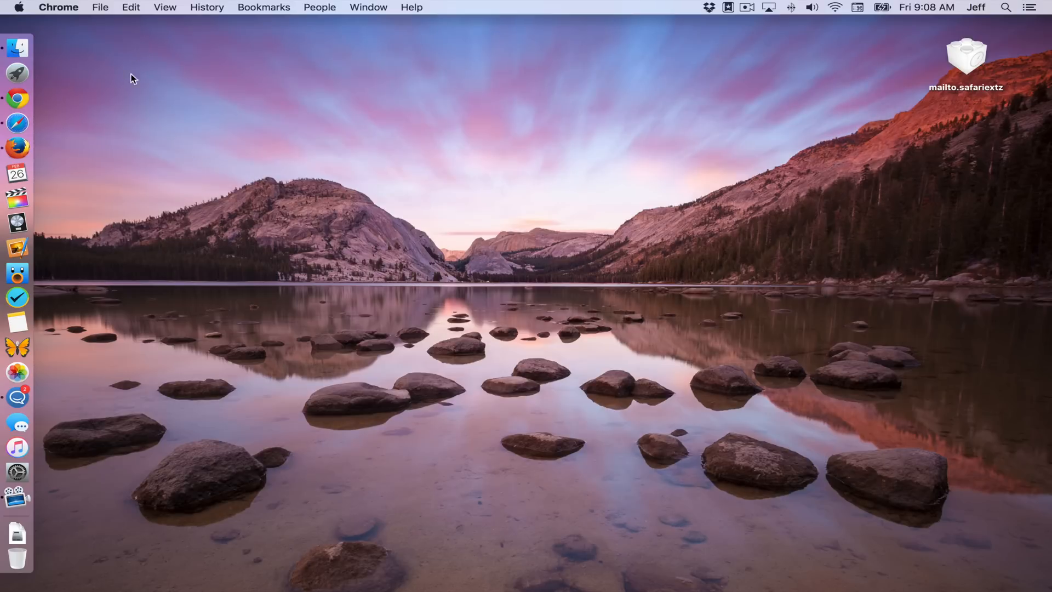
# - Launch Safari and bring up its Apple Press Info tab
pyautogui.click(14, 123)
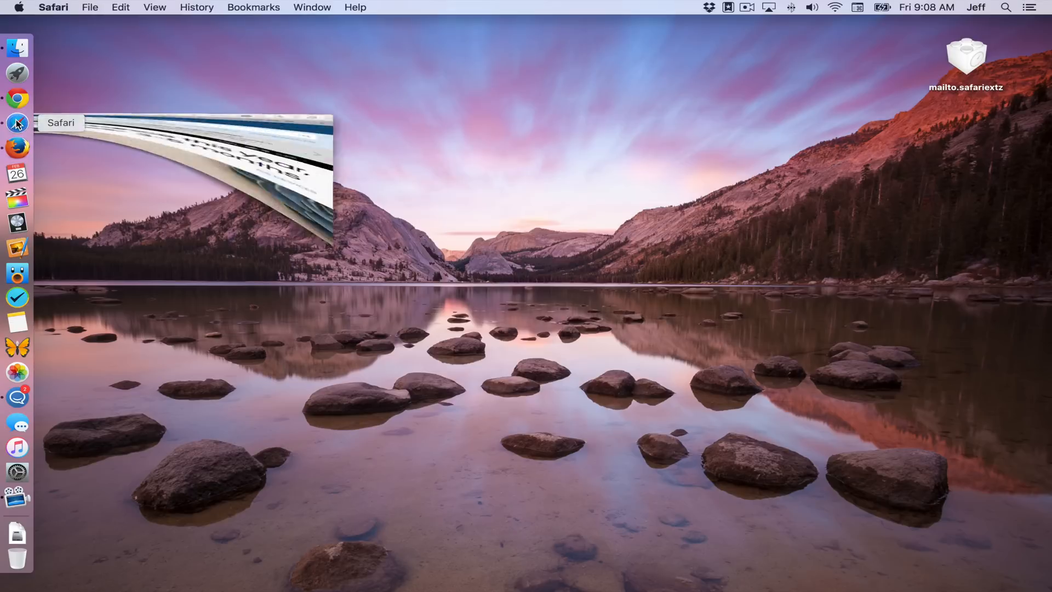
pyautogui.click(16, 123)
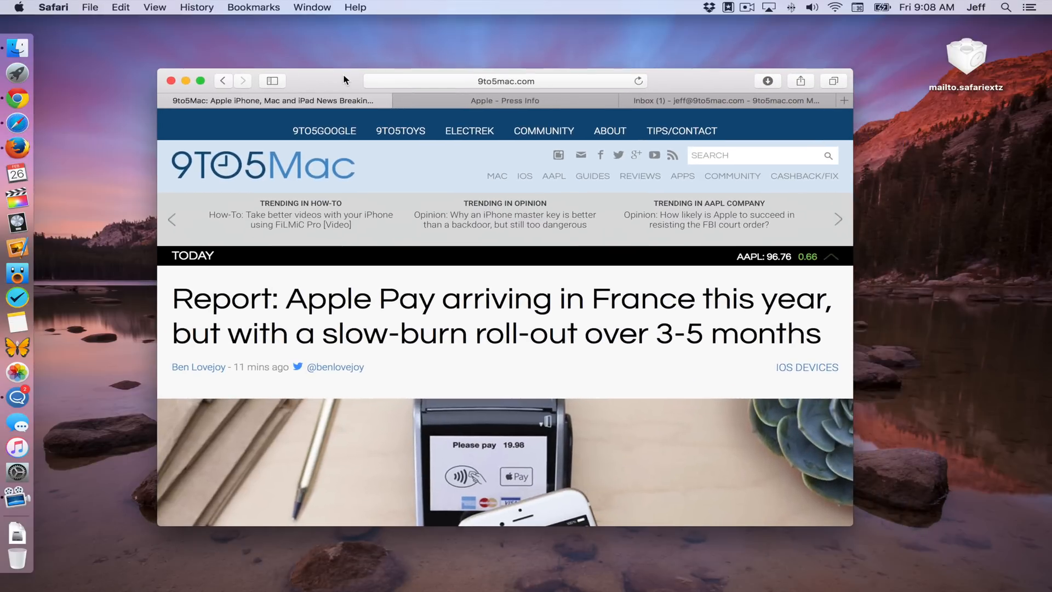
pyautogui.click(728, 100)
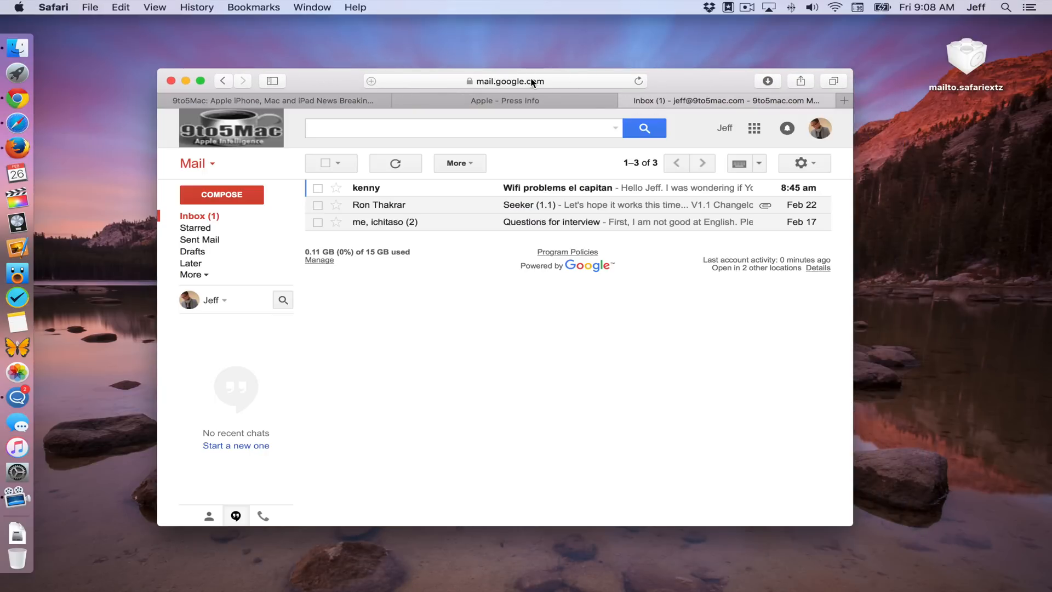
pyautogui.moveTo(330, 107)
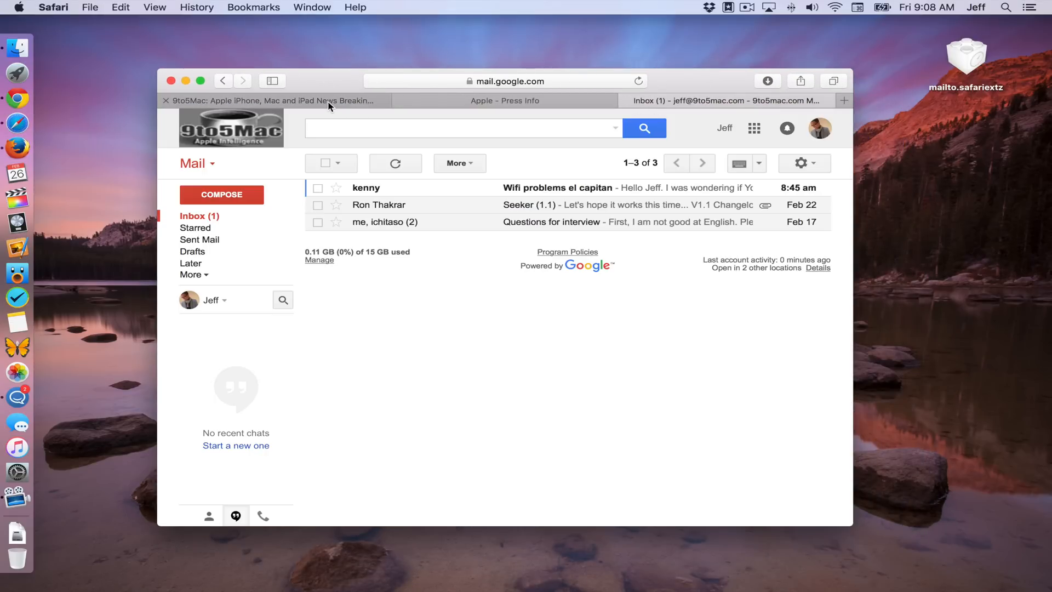
pyautogui.click(503, 100)
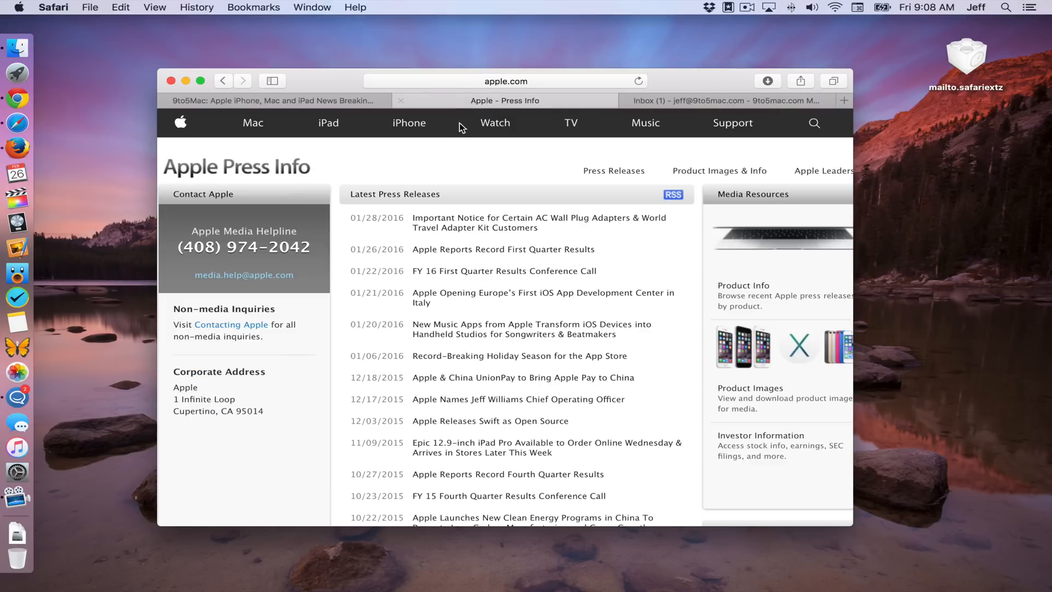
pyautogui.moveTo(250, 278)
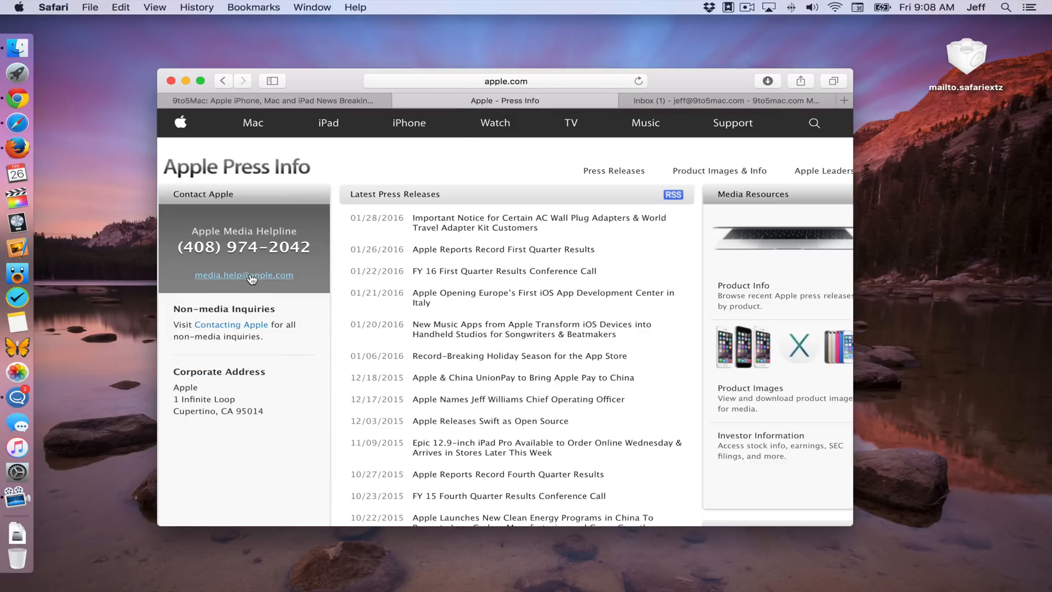
# - Follow the media helpline link, which opens a stock Mail draft, and discard it unsaved
pyautogui.click(243, 274)
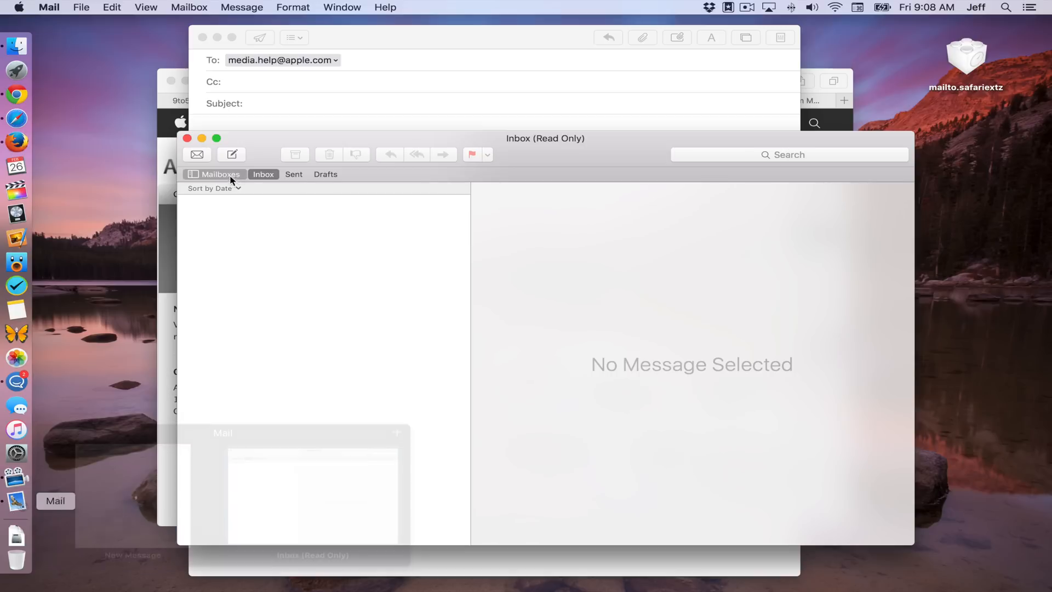
pyautogui.click(187, 139)
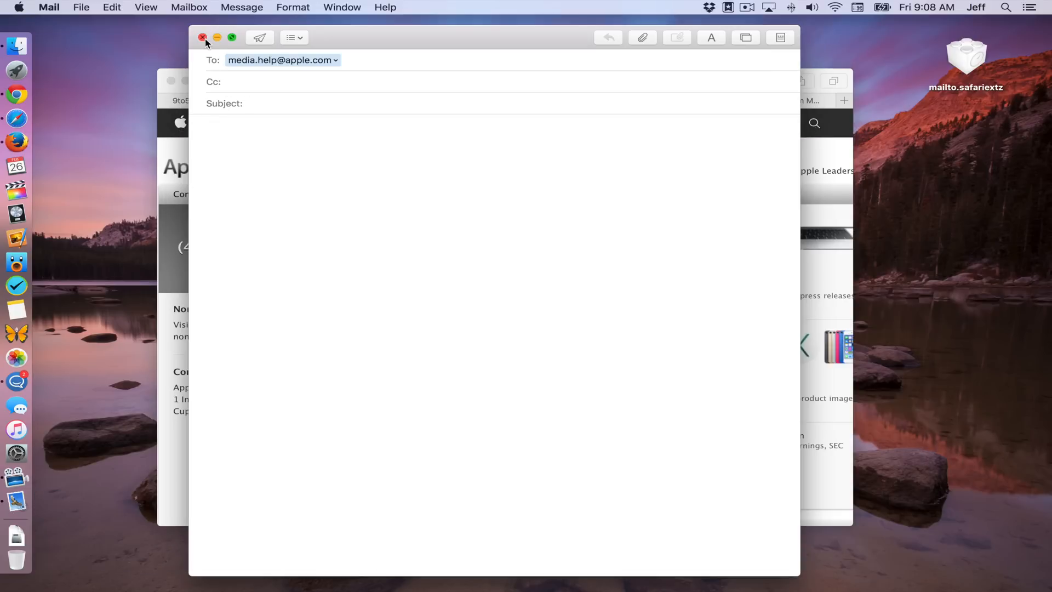
pyautogui.click(202, 37)
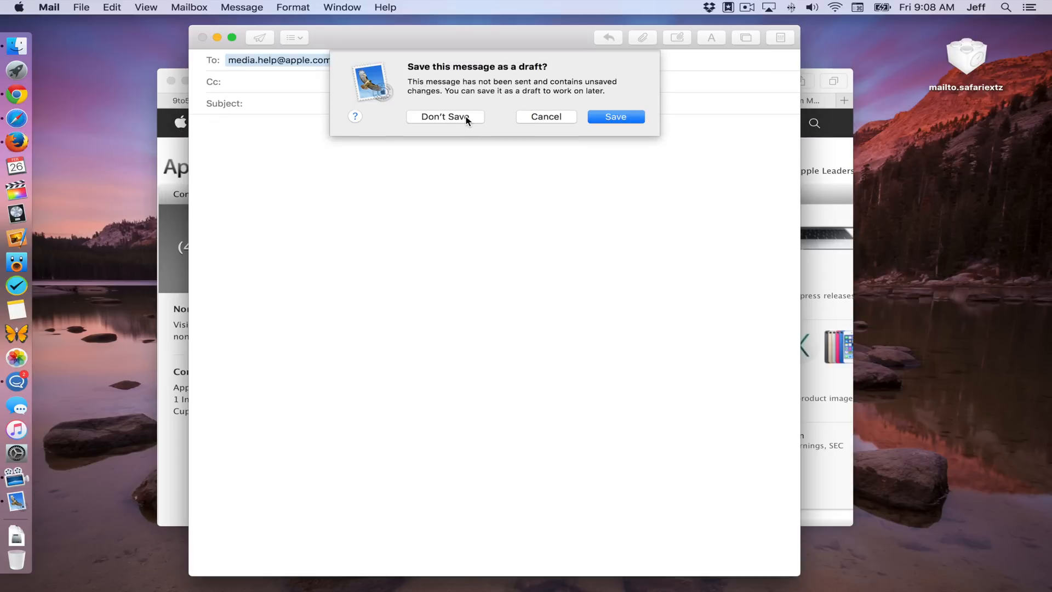
pyautogui.click(445, 116)
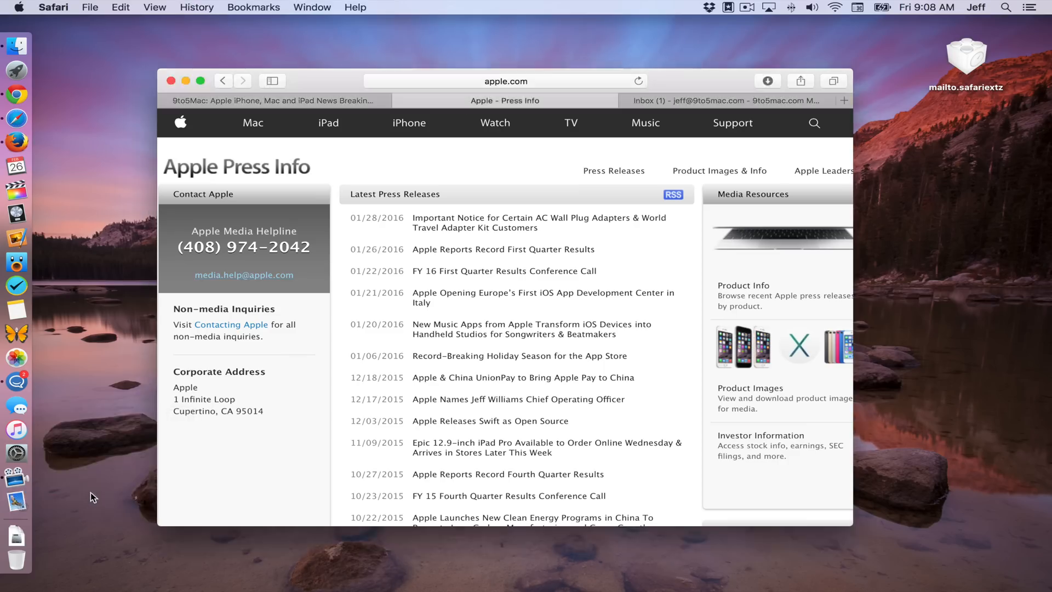
pyautogui.moveTo(572, 104)
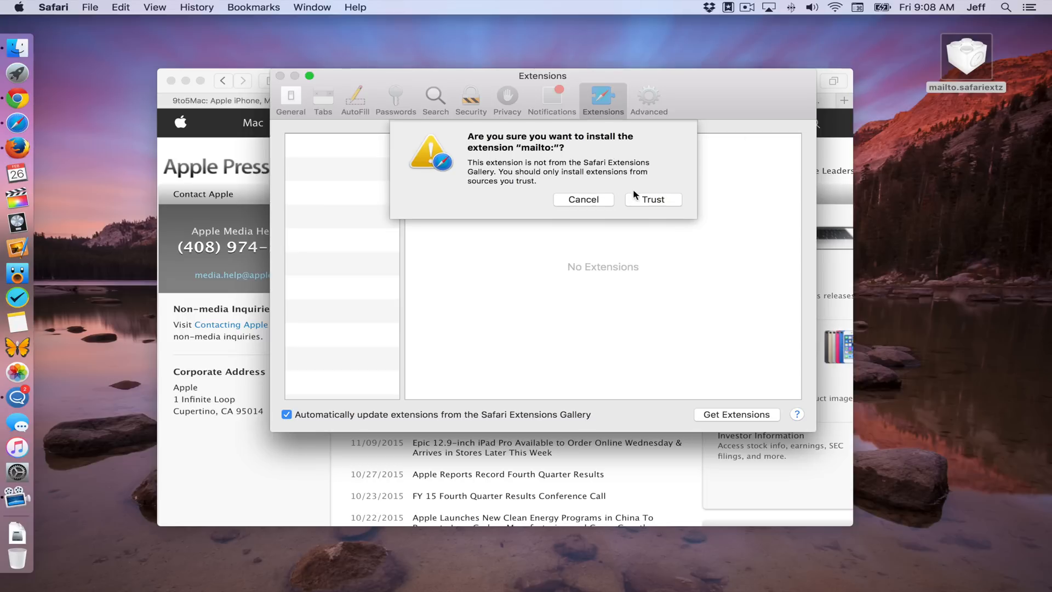
# - Trust and install the mailto: extension and go to its options to pick Gmail
pyautogui.click(653, 200)
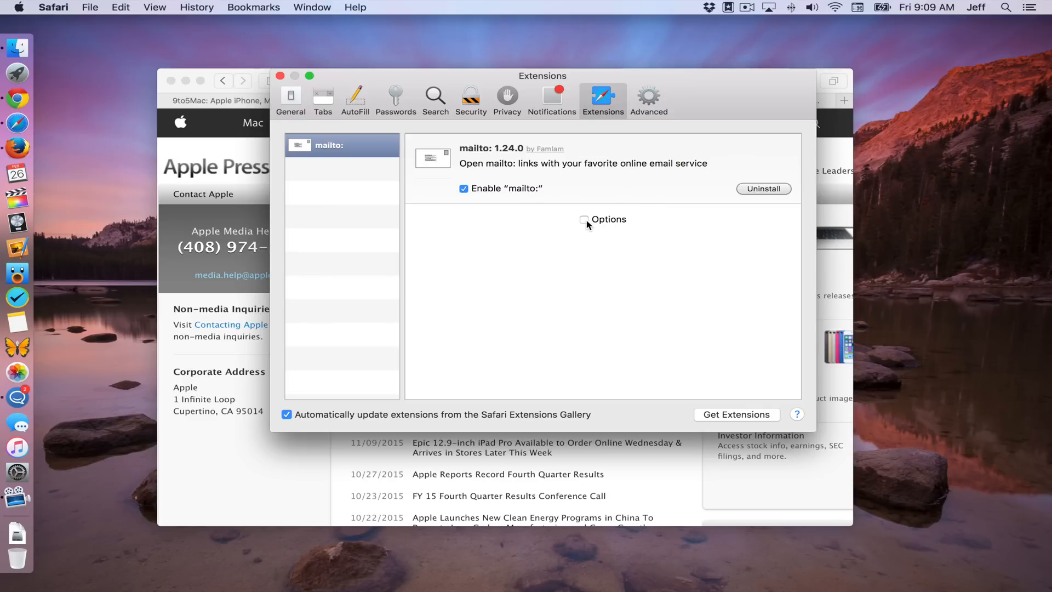
pyautogui.click(584, 219)
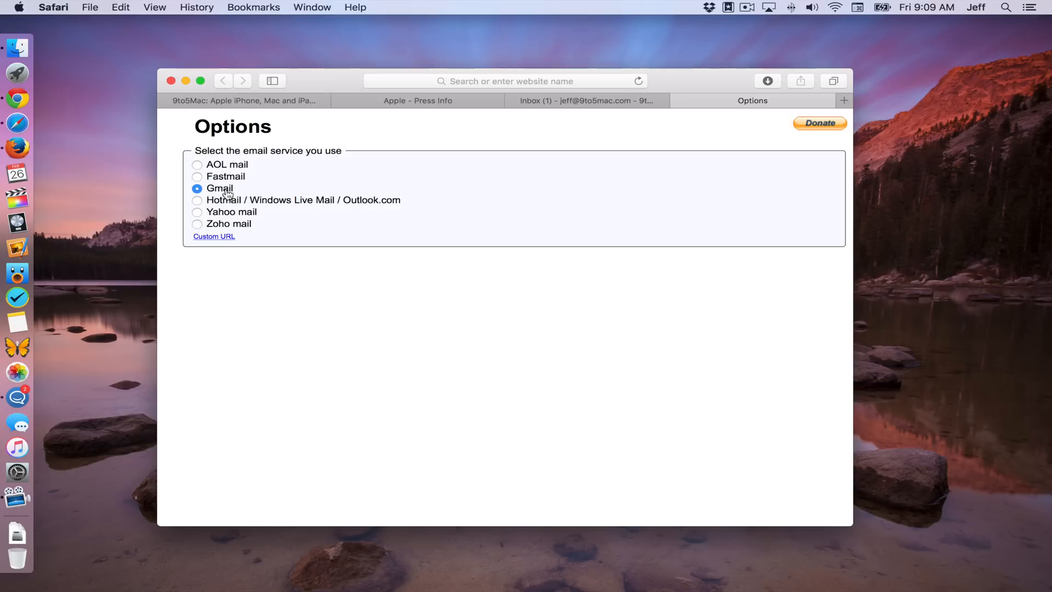
pyautogui.moveTo(425, 194)
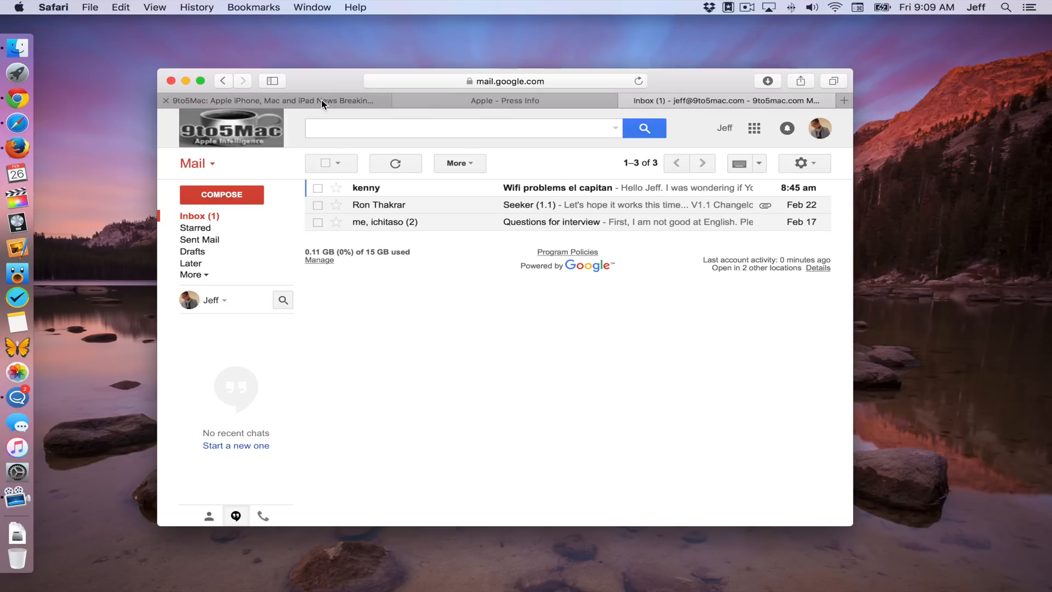
# - Retest the helpline link on the Press Info tab, discard the Mail draft and relaunch Safari
pyautogui.click(503, 100)
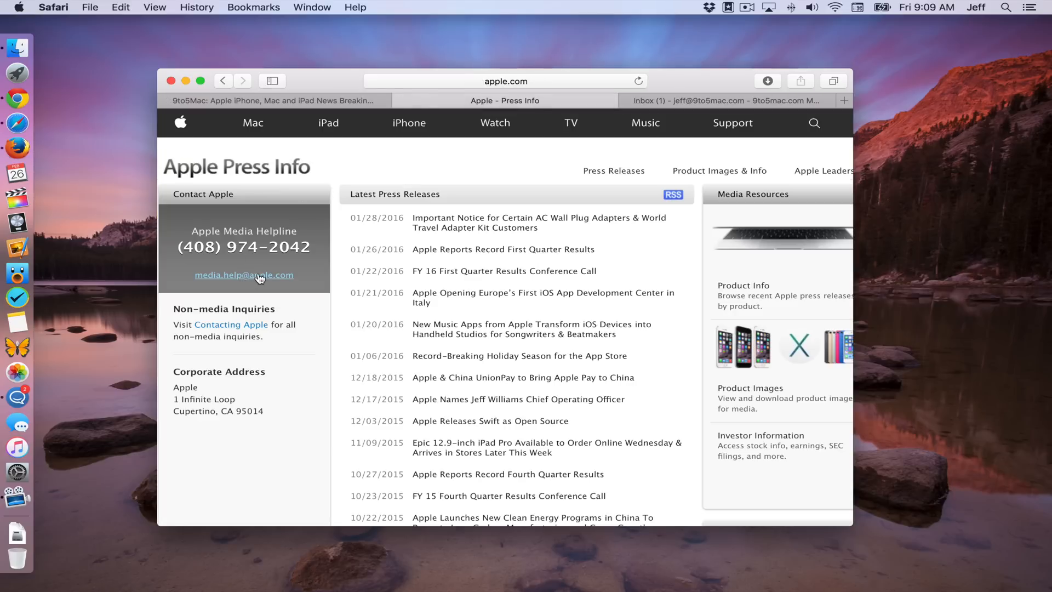
pyautogui.click(243, 275)
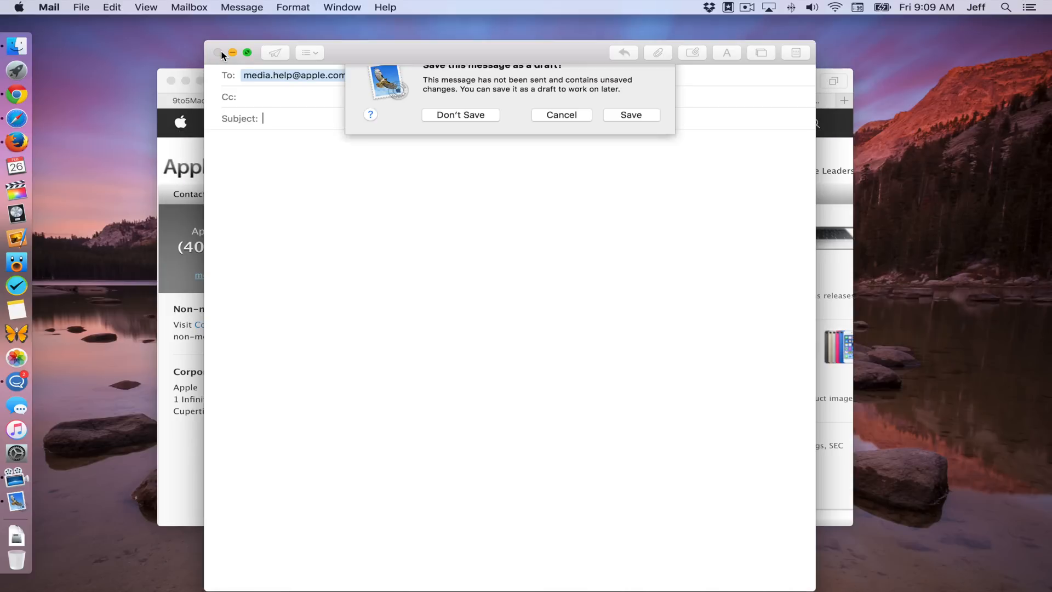
pyautogui.click(460, 116)
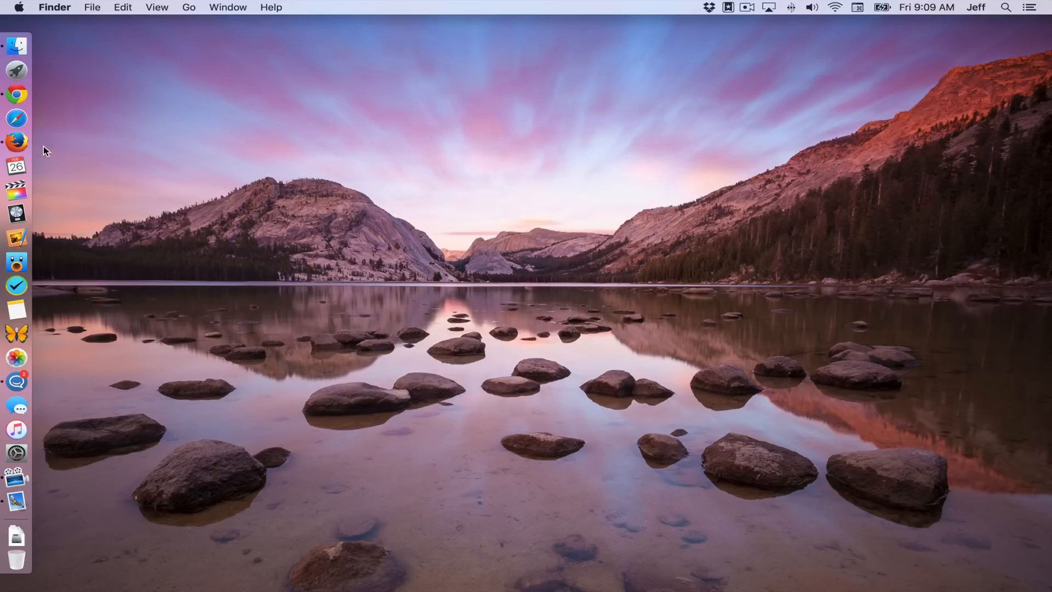
pyautogui.click(13, 116)
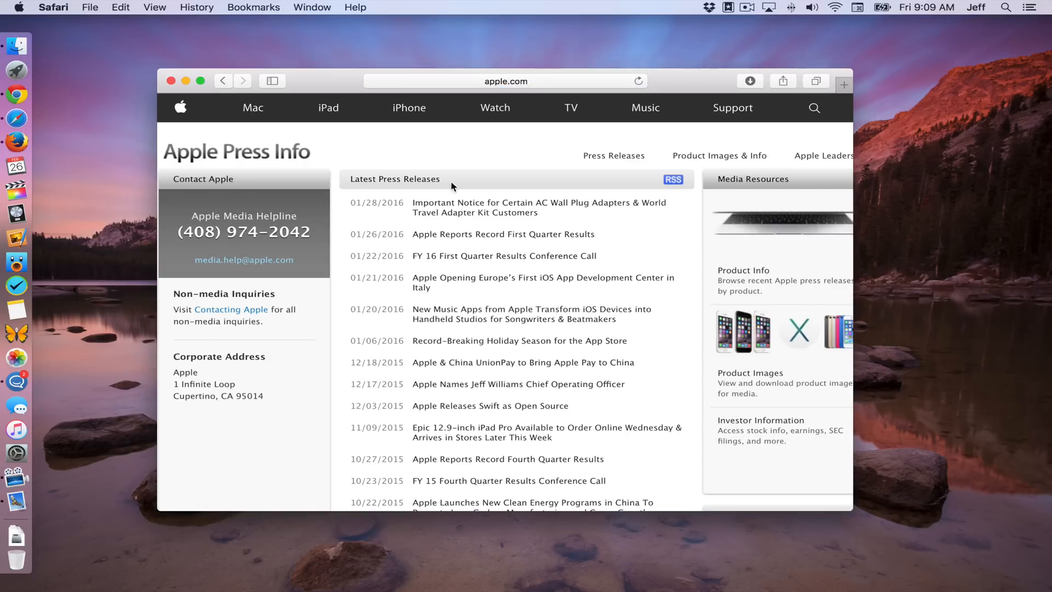
pyautogui.moveTo(258, 267)
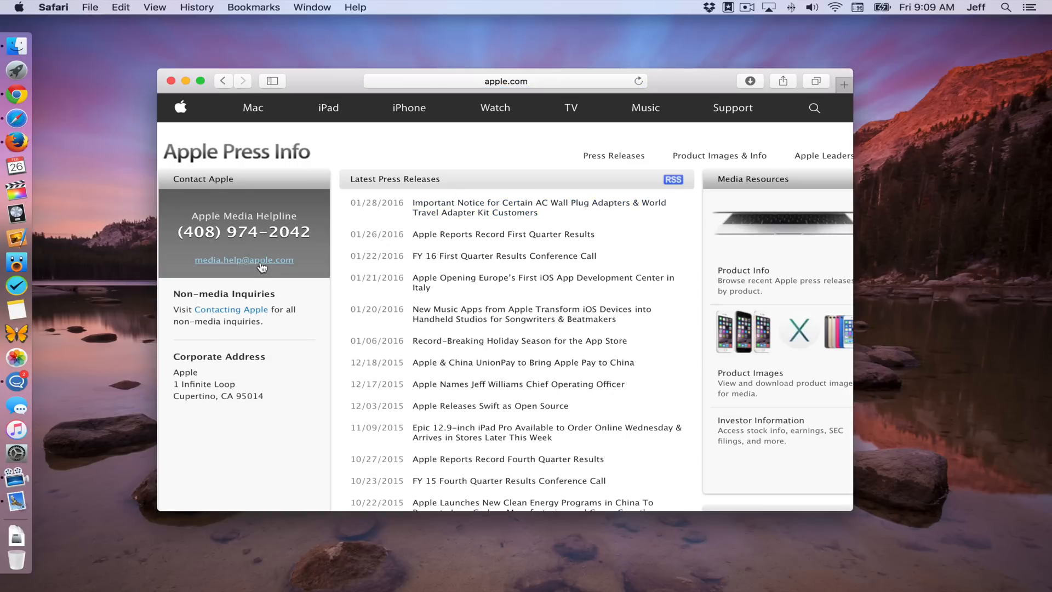
# - Open the helpline link as a Gmail compose tab via the extension, close the draft and the Safari window
pyautogui.click(243, 259)
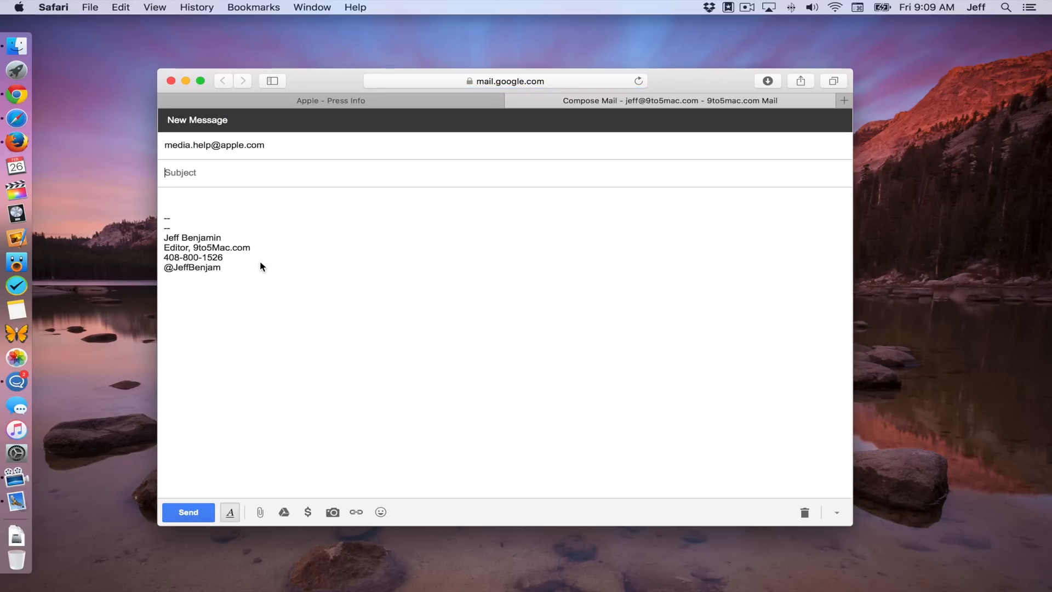
pyautogui.click(229, 512)
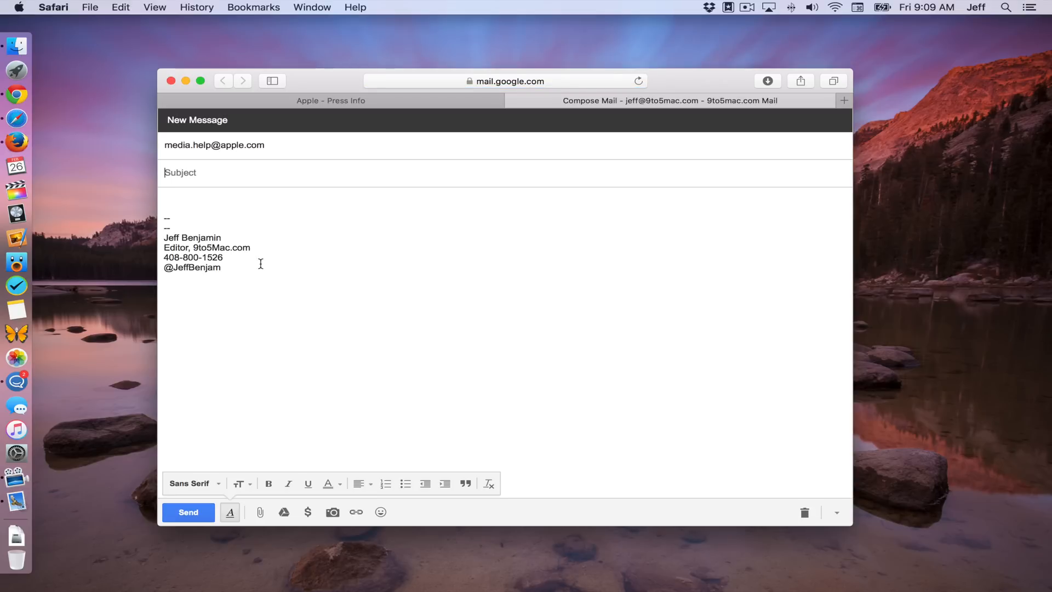
pyautogui.moveTo(531, 216)
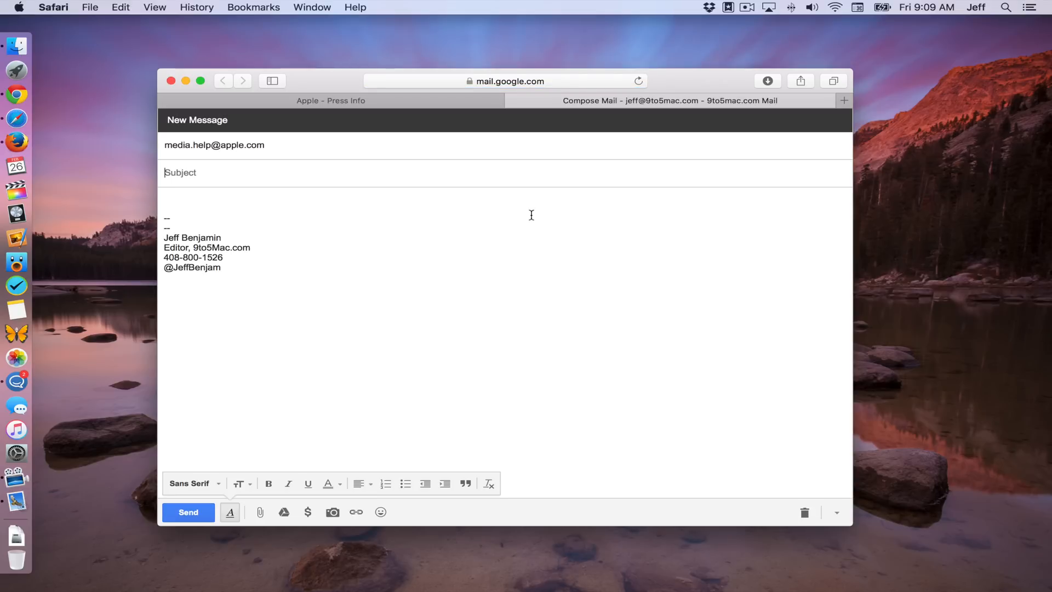
pyautogui.click(329, 99)
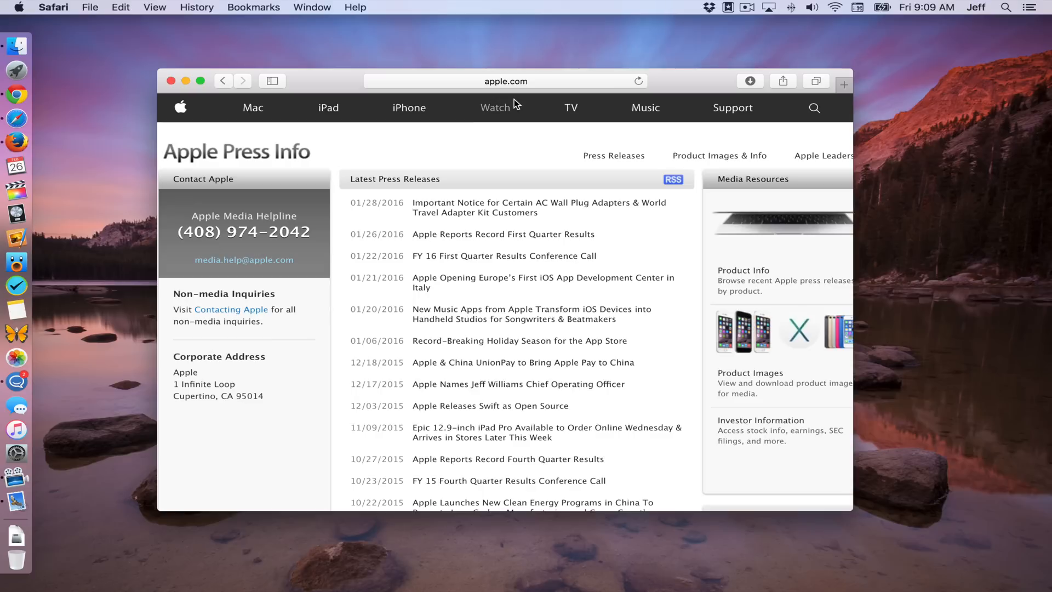
pyautogui.moveTo(345, 91)
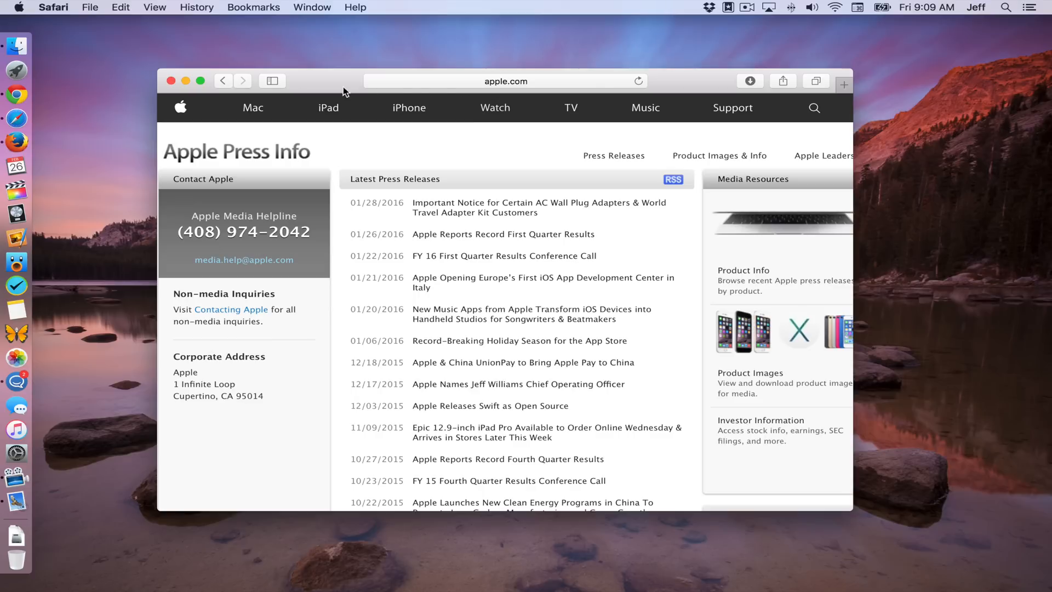
pyautogui.moveTo(172, 82)
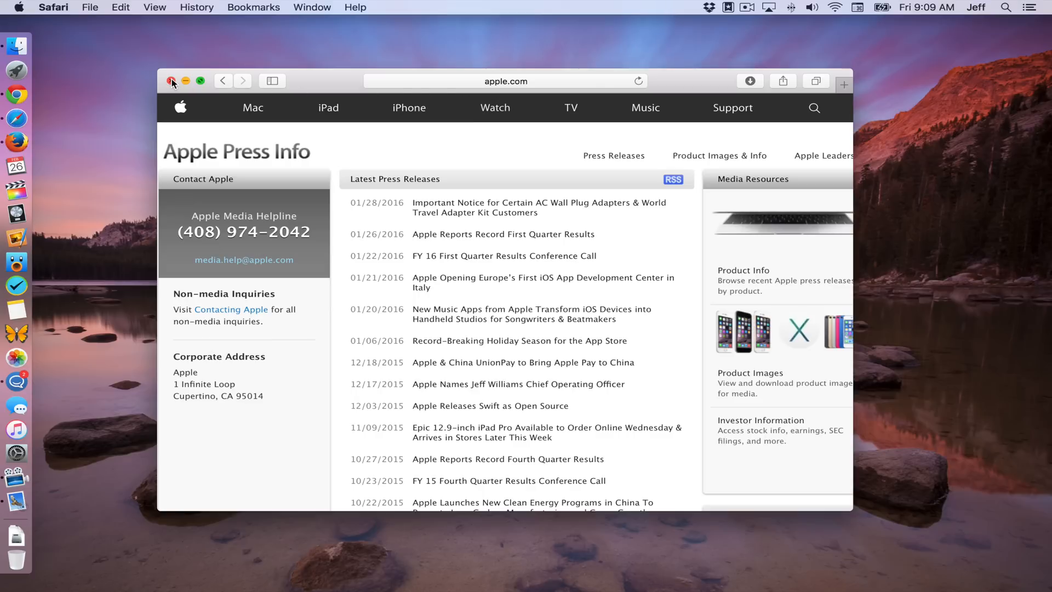
pyautogui.click(171, 81)
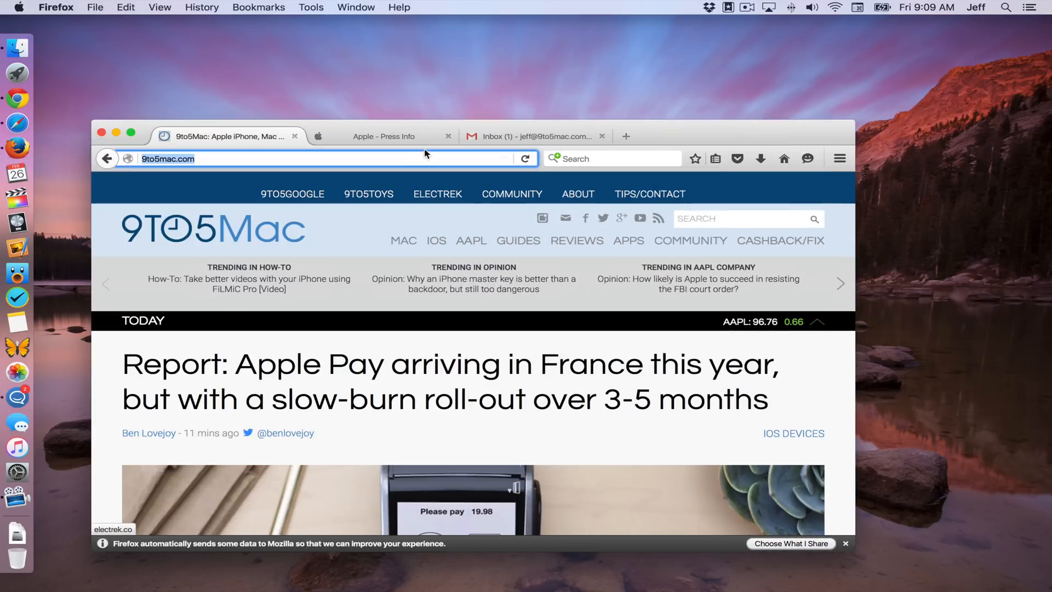
pyautogui.click(383, 136)
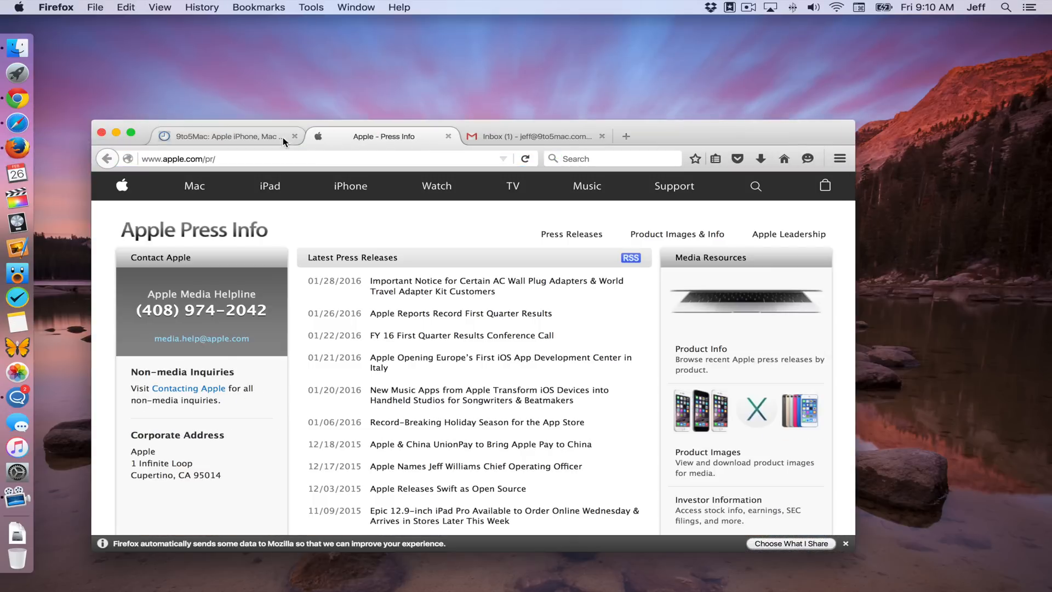
pyautogui.moveTo(209, 341)
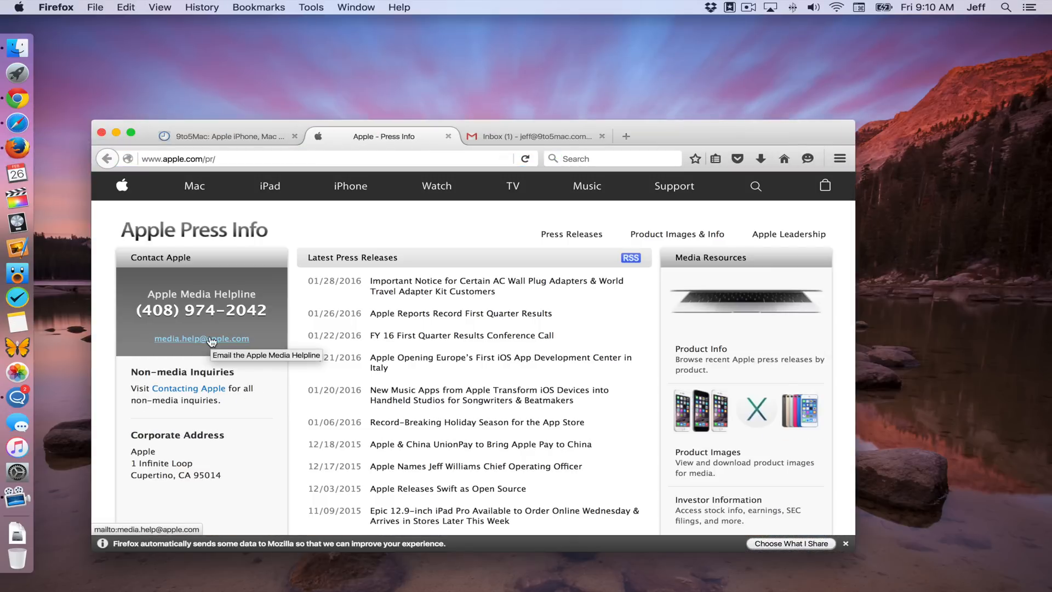
pyautogui.click(201, 337)
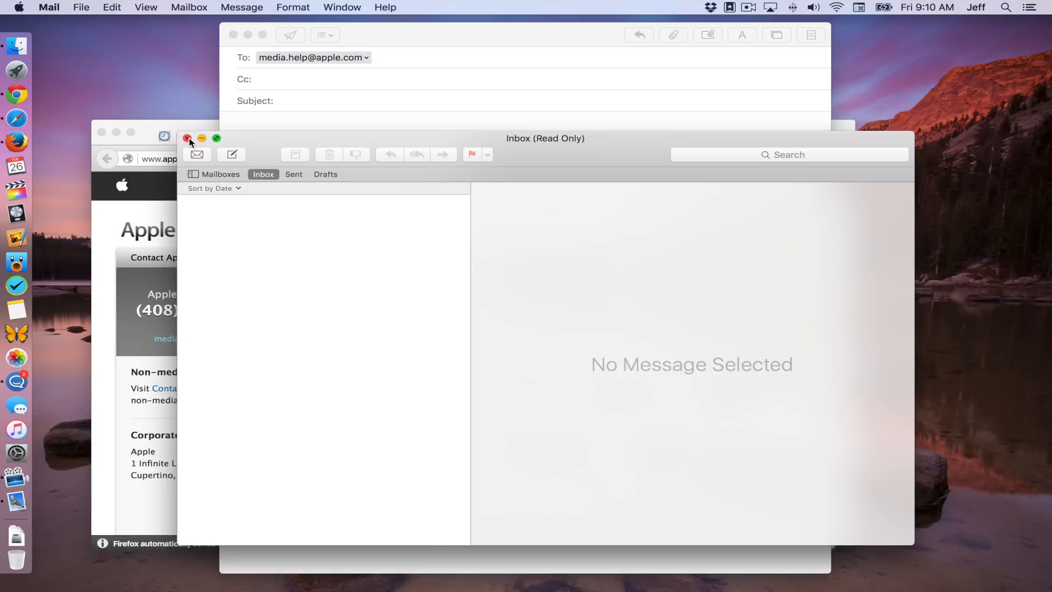
pyautogui.click(188, 138)
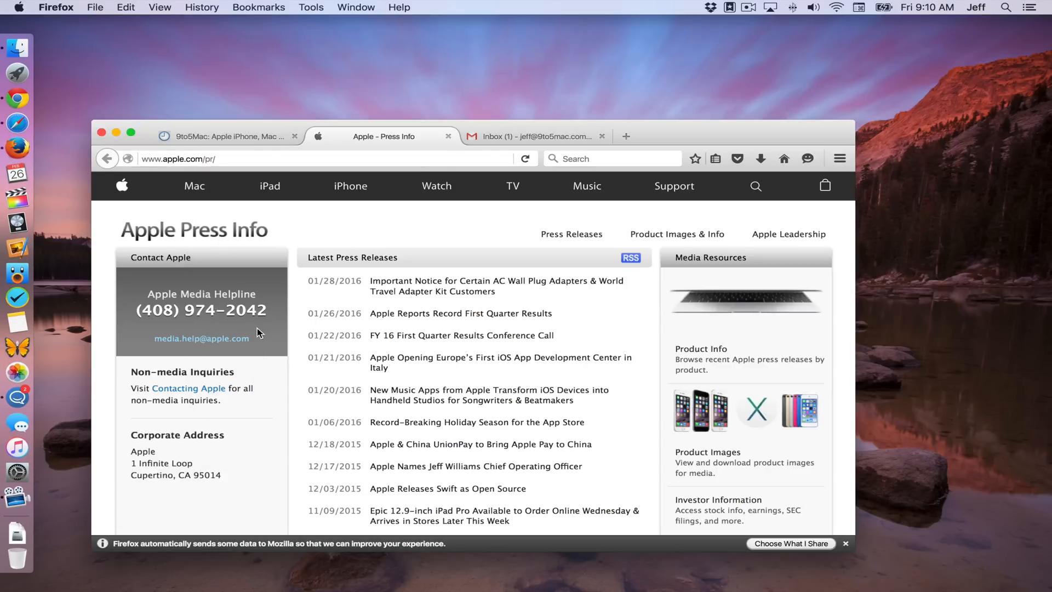
# - Set Firefox's mailto content type to Use Gmail in Applications preferences and return to Apple's page
pyautogui.click(56, 7)
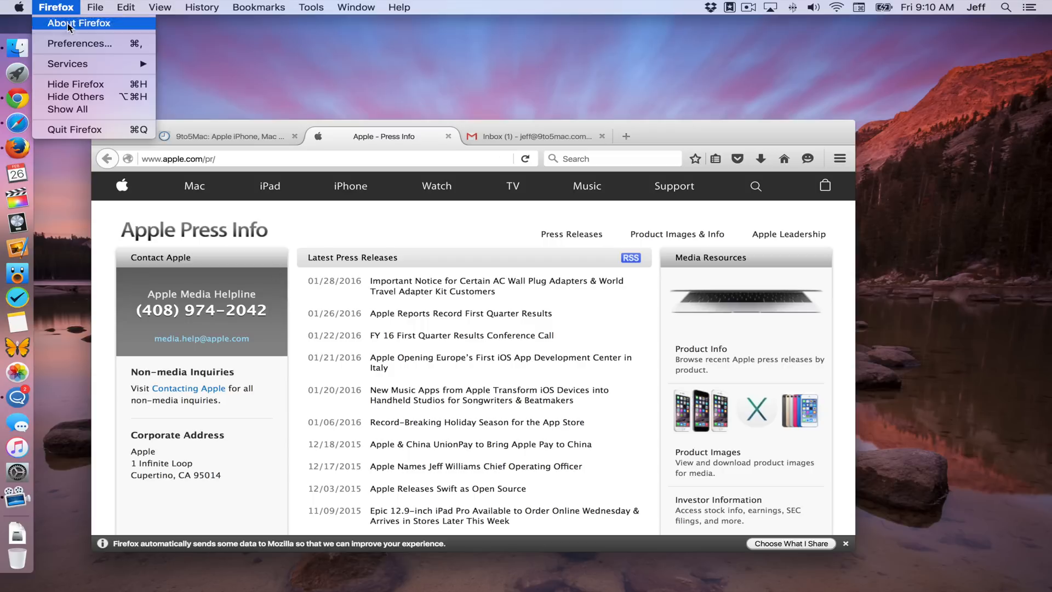
pyautogui.click(81, 44)
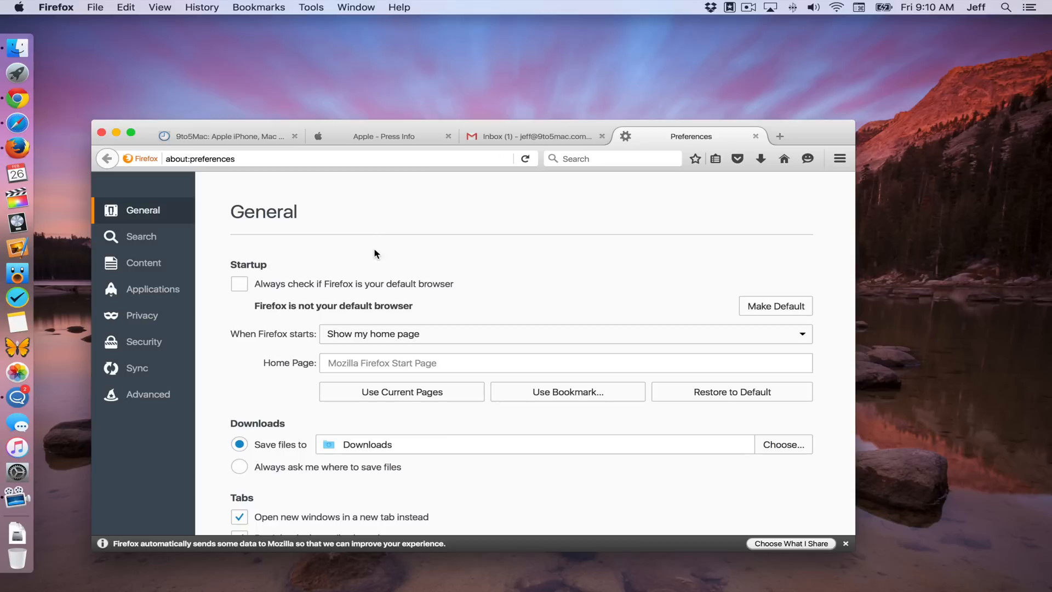
pyautogui.click(152, 289)
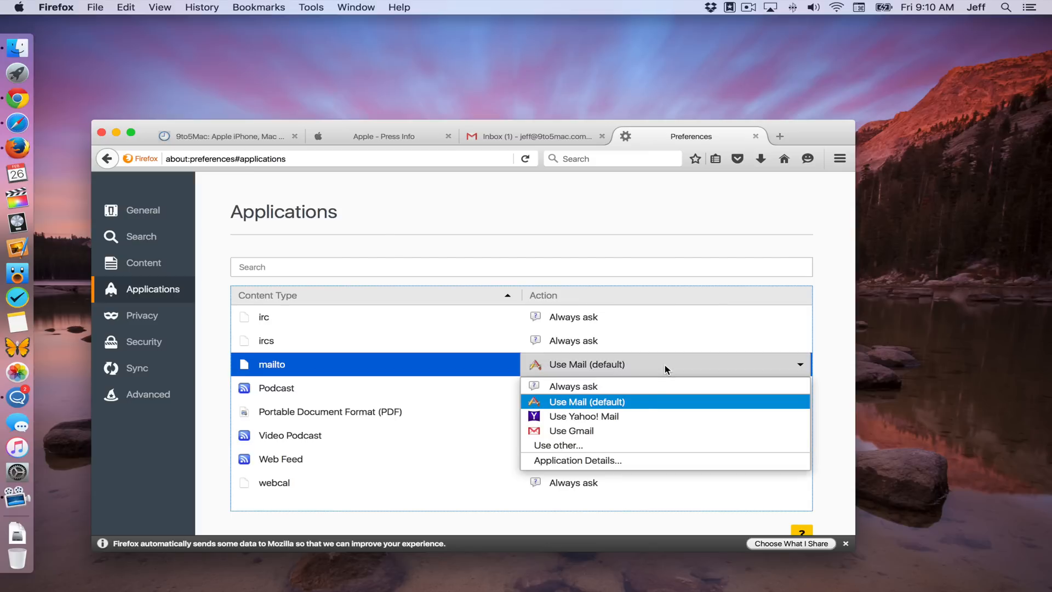
pyautogui.click(571, 431)
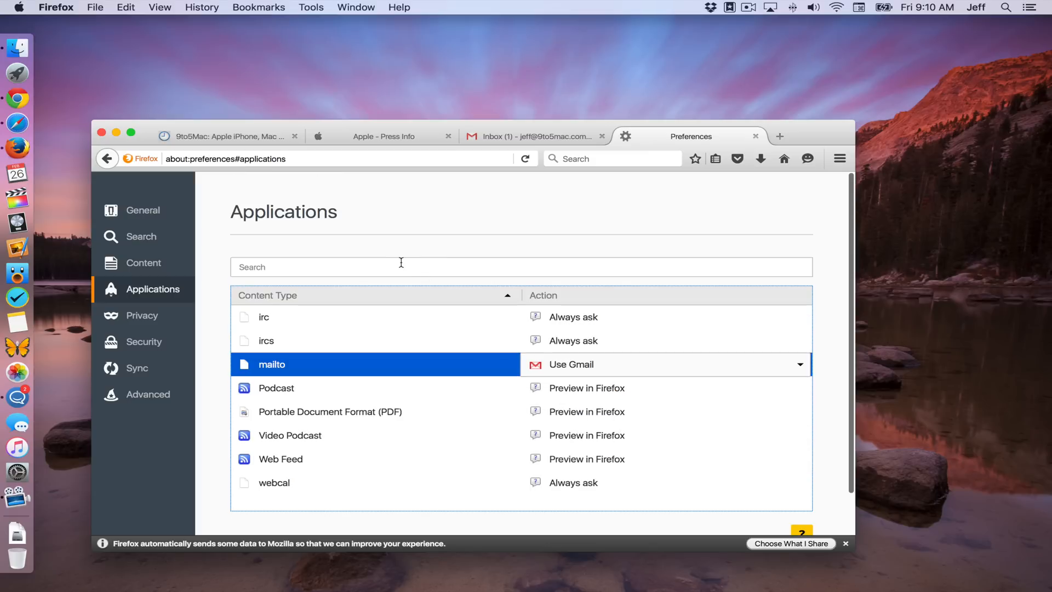
pyautogui.click(383, 136)
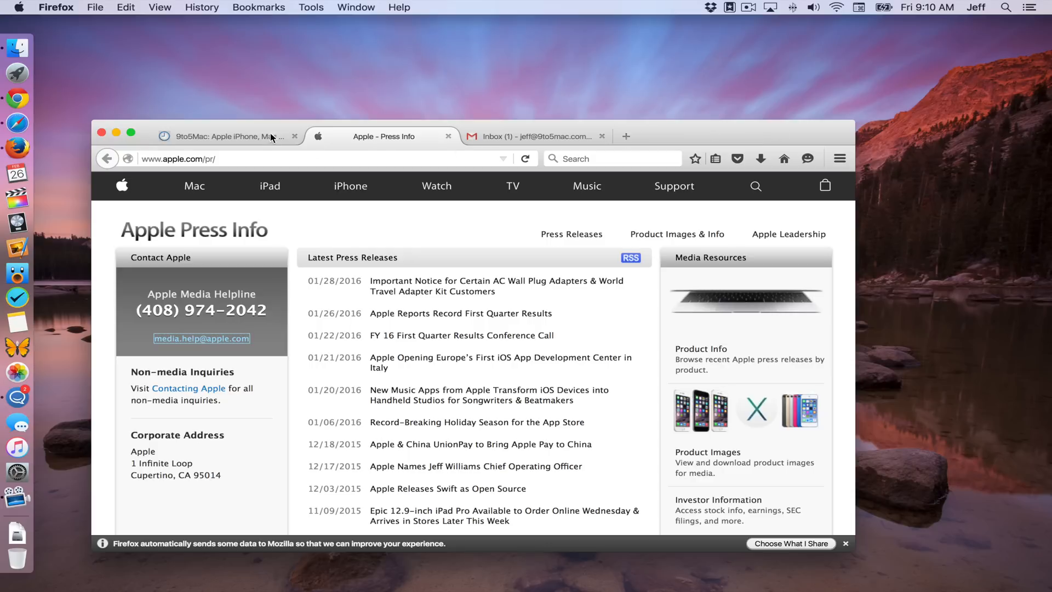
pyautogui.click(201, 338)
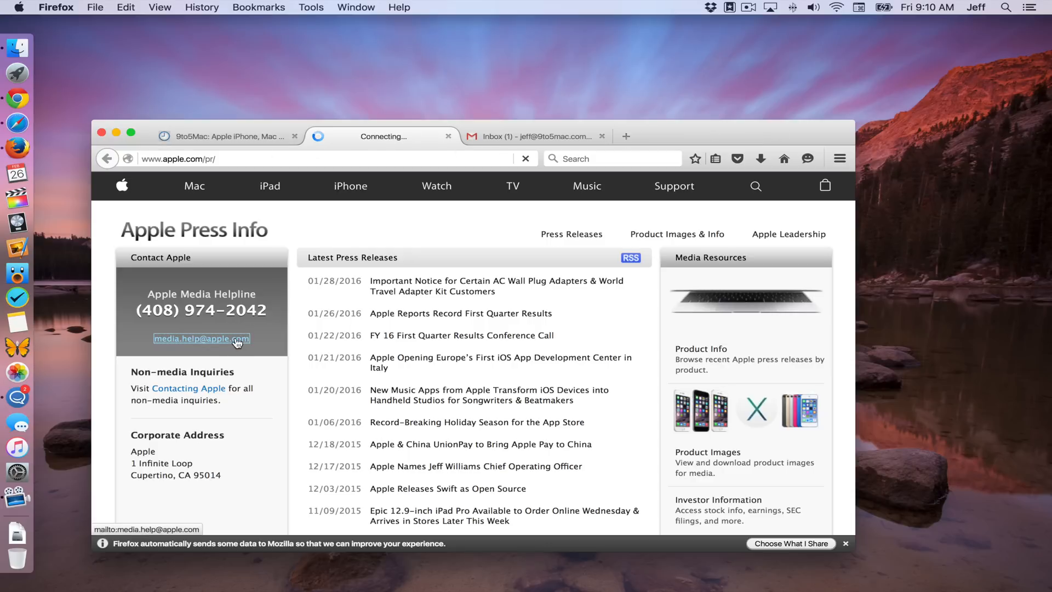
pyautogui.click(202, 339)
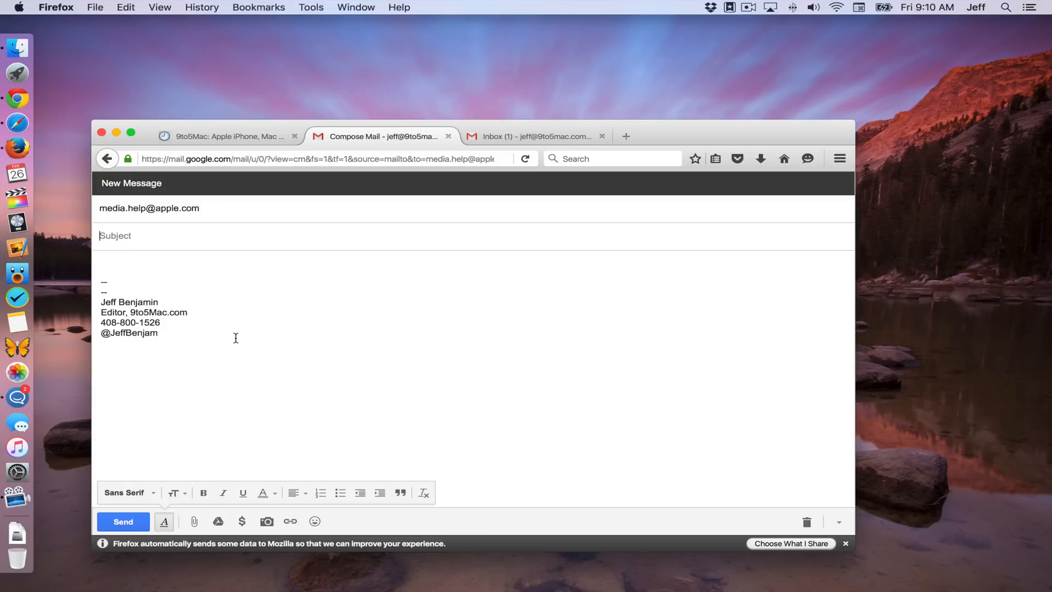
pyautogui.moveTo(251, 403)
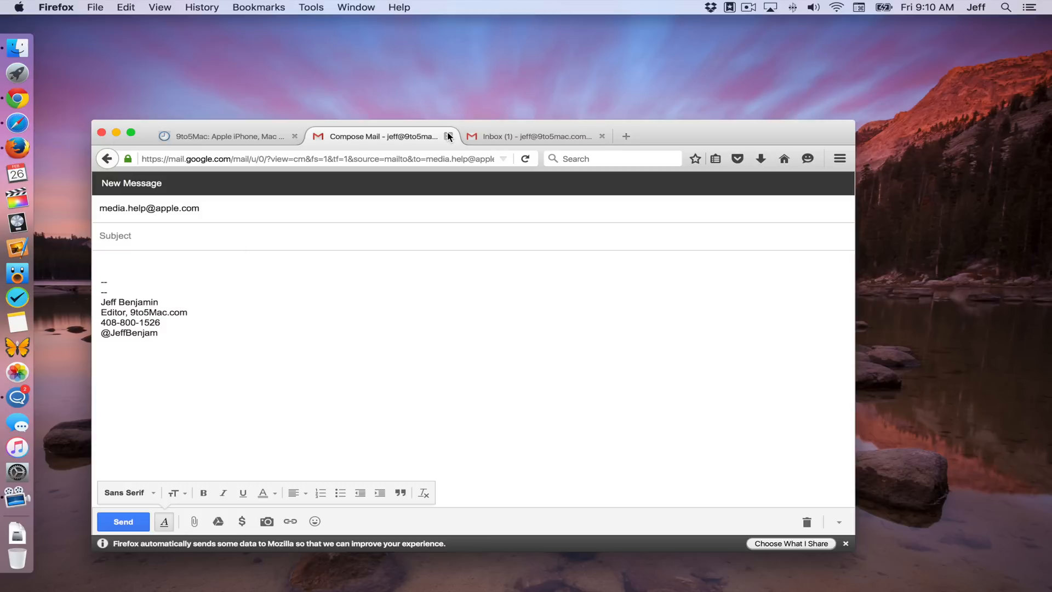
pyautogui.click(447, 136)
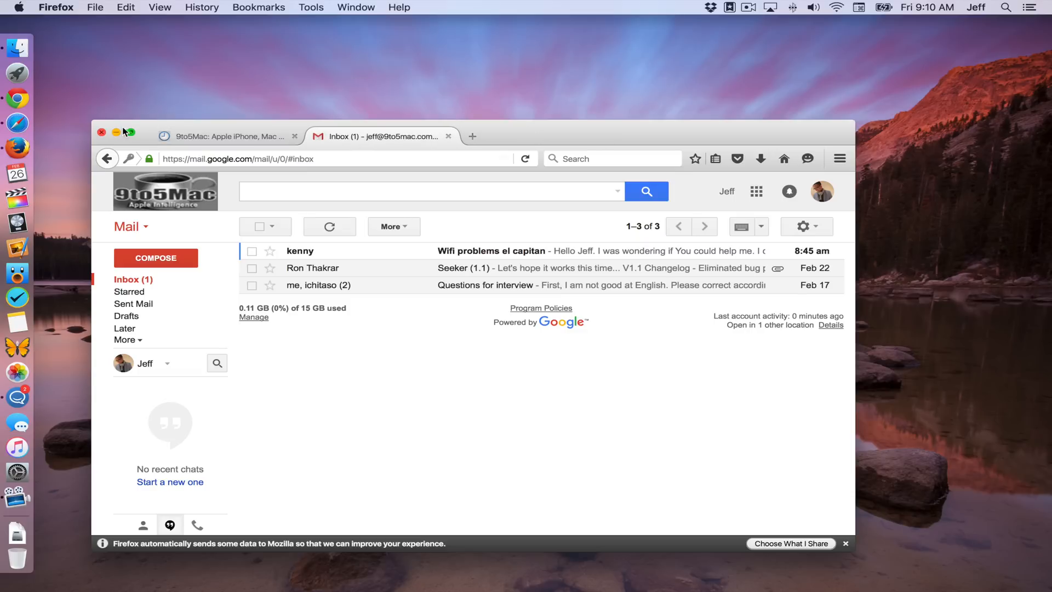
pyautogui.click(101, 132)
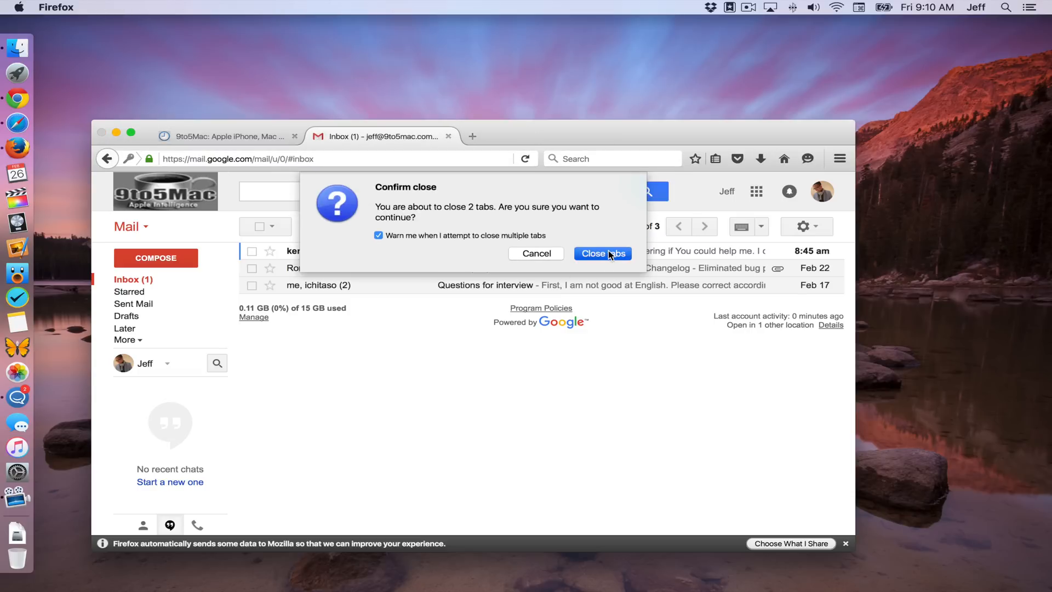